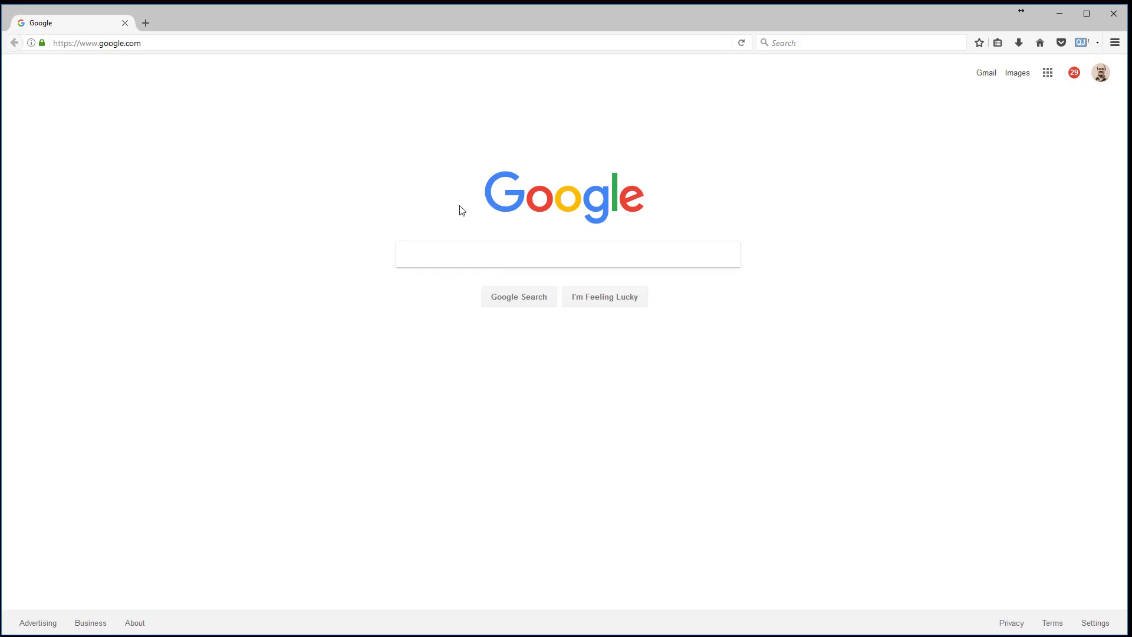
Search Google for 'car' and scroll through the listings, local map and top stories
{"action": "type", "text": "car"}
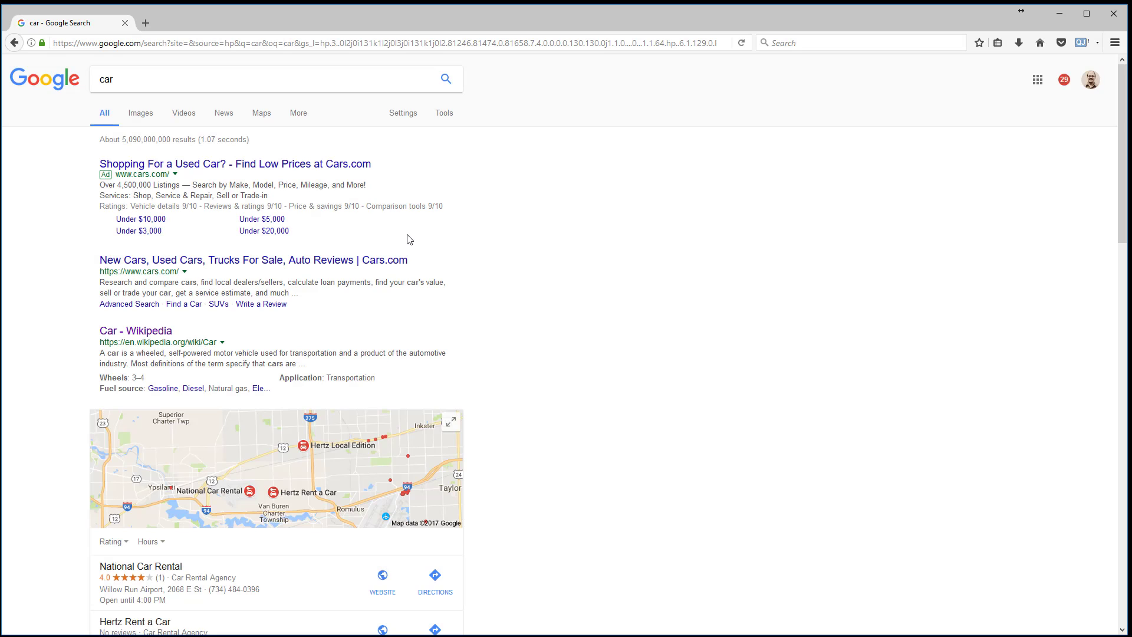
{"action": "scroll", "scroll_direction": "down", "scroll_amount": 3}
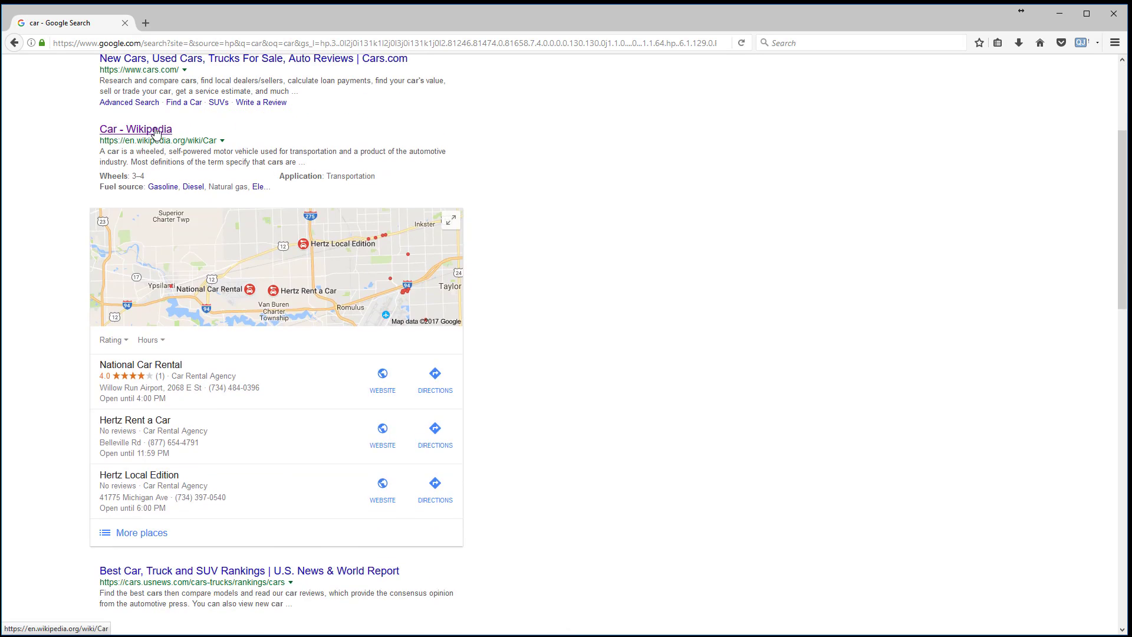
{"action": "left_click", "coordinate": [135, 130]}
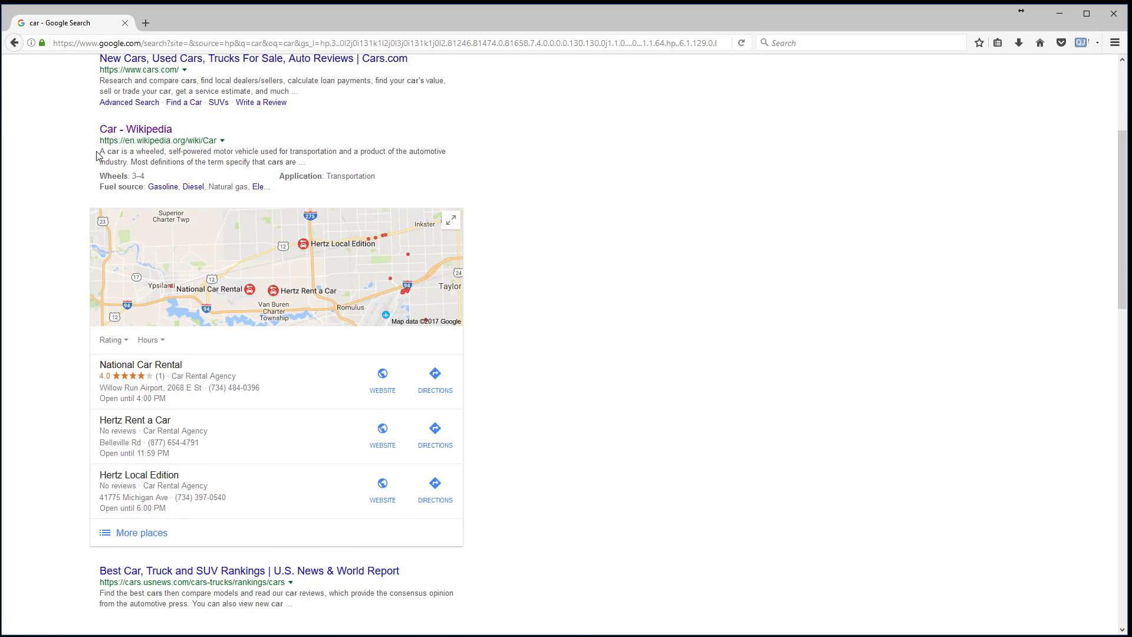
{"action": "scroll", "scroll_direction": "down", "scroll_amount": 3}
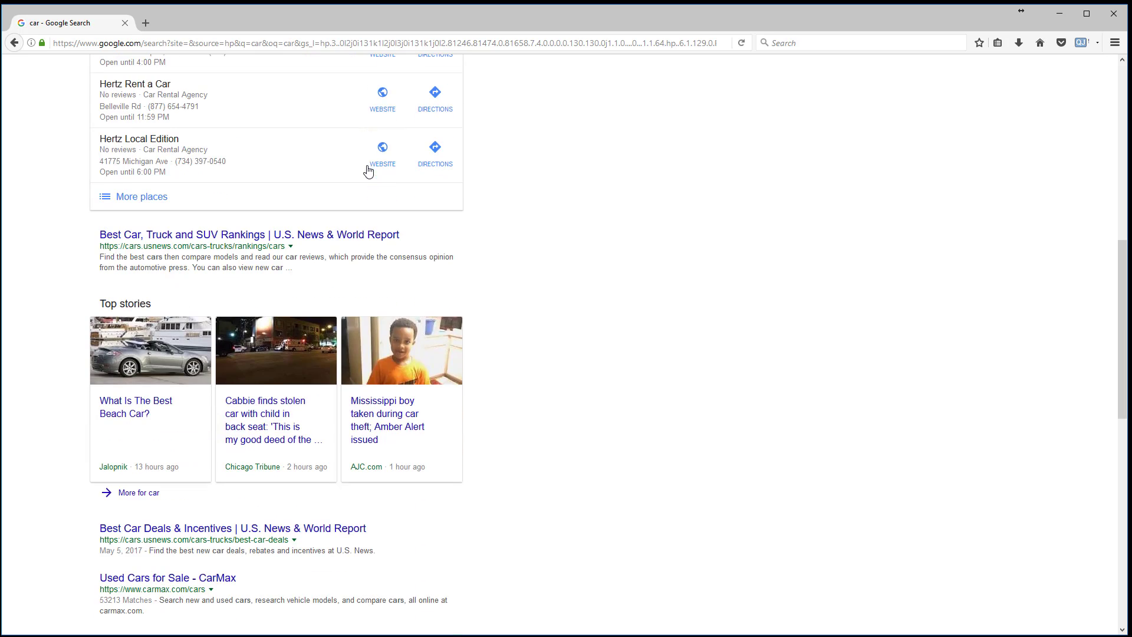
{"action": "left_click_drag", "start_coordinate": [99, 246], "coordinate": [293, 257]}
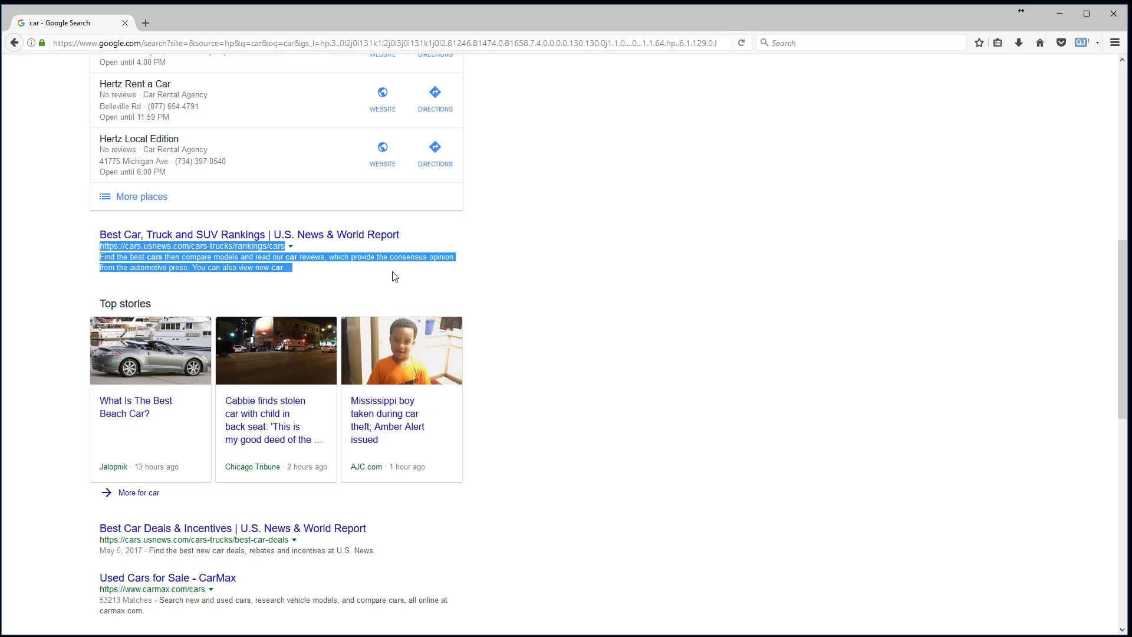
{"action": "mouse_move", "coordinate": [368, 277]}
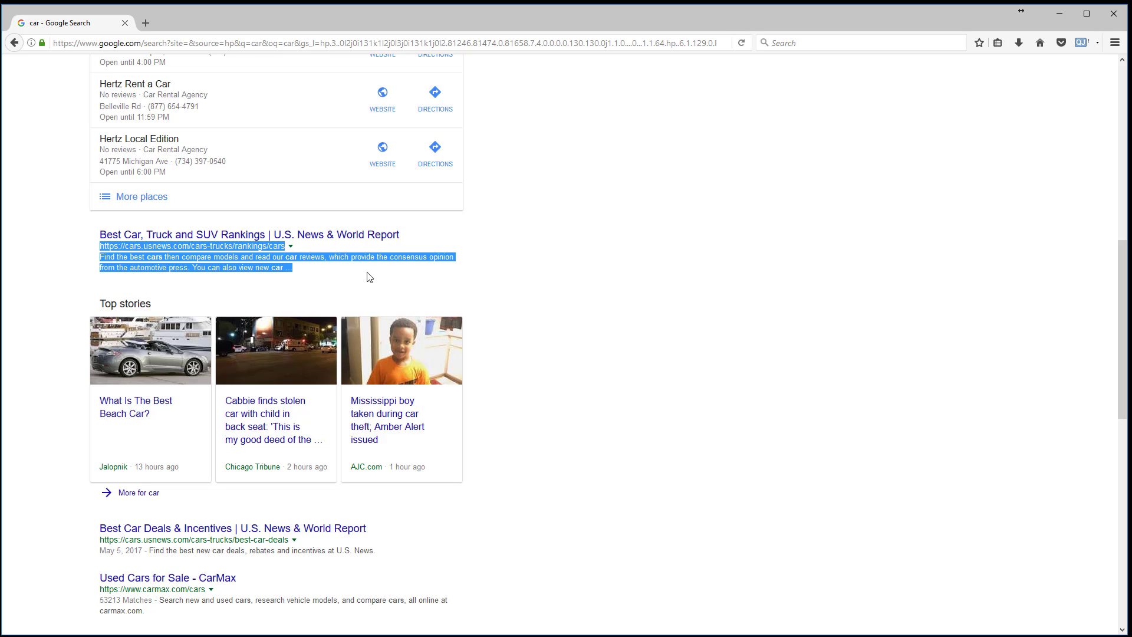
{"action": "scroll", "scroll_direction": "down", "scroll_amount": 3}
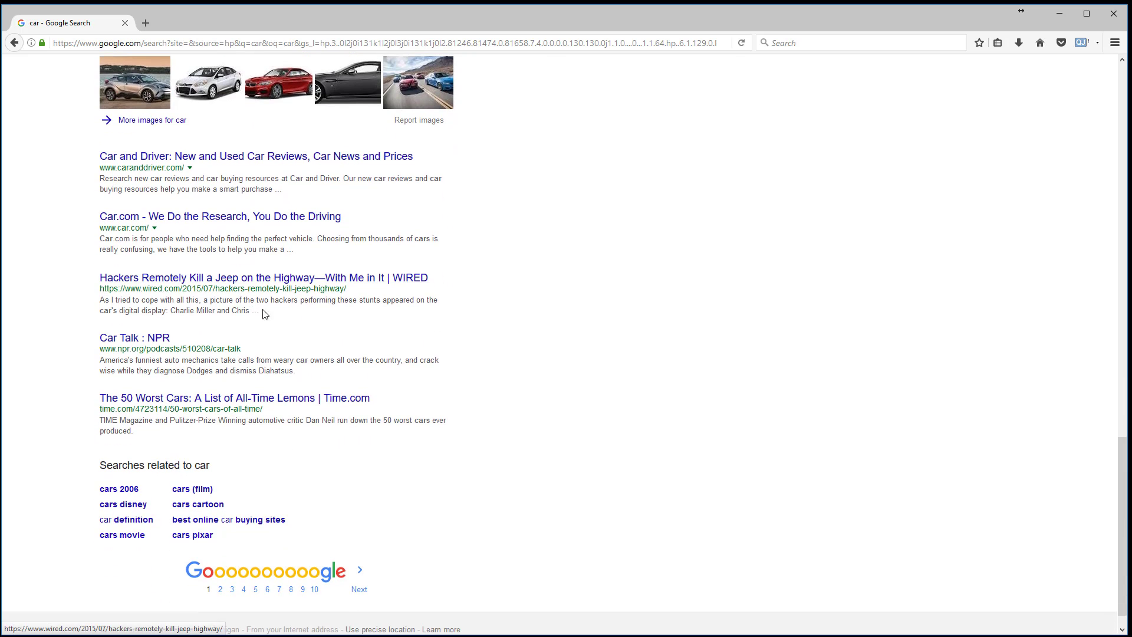
{"action": "scroll", "scroll_direction": "up", "scroll_amount": 3}
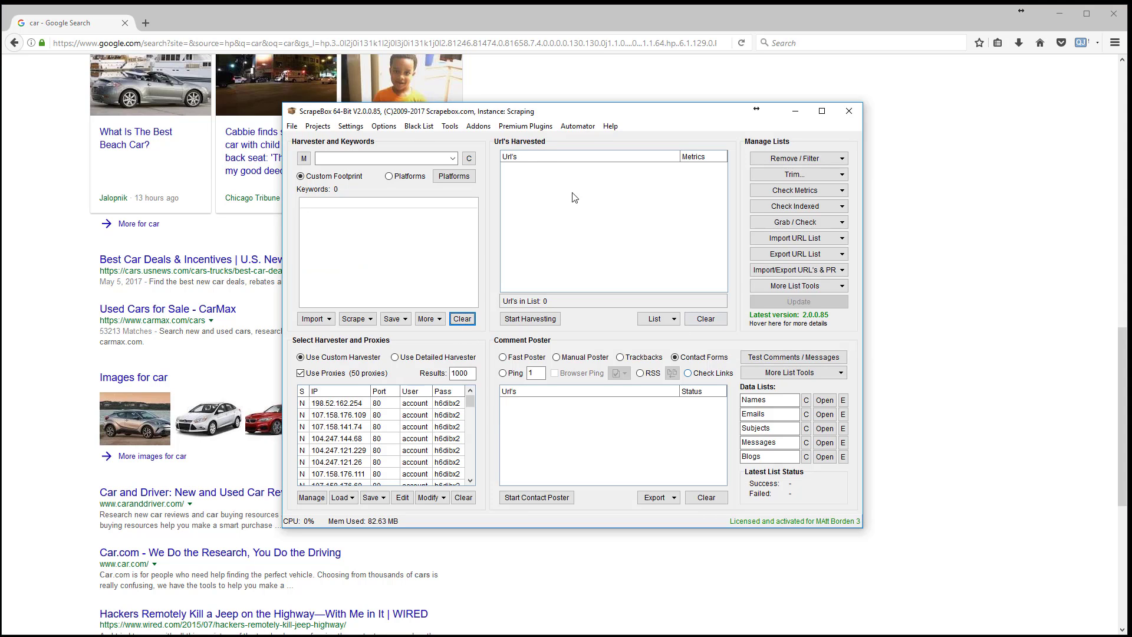
{"action": "left_click", "coordinate": [478, 126]}
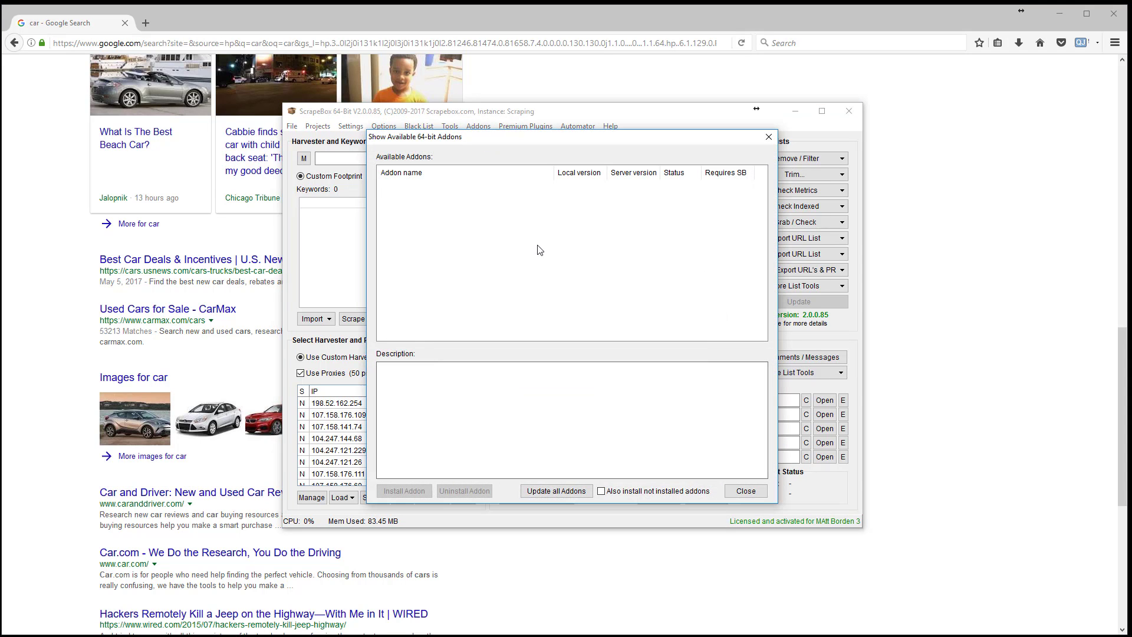
{"action": "left_click", "coordinate": [442, 286]}
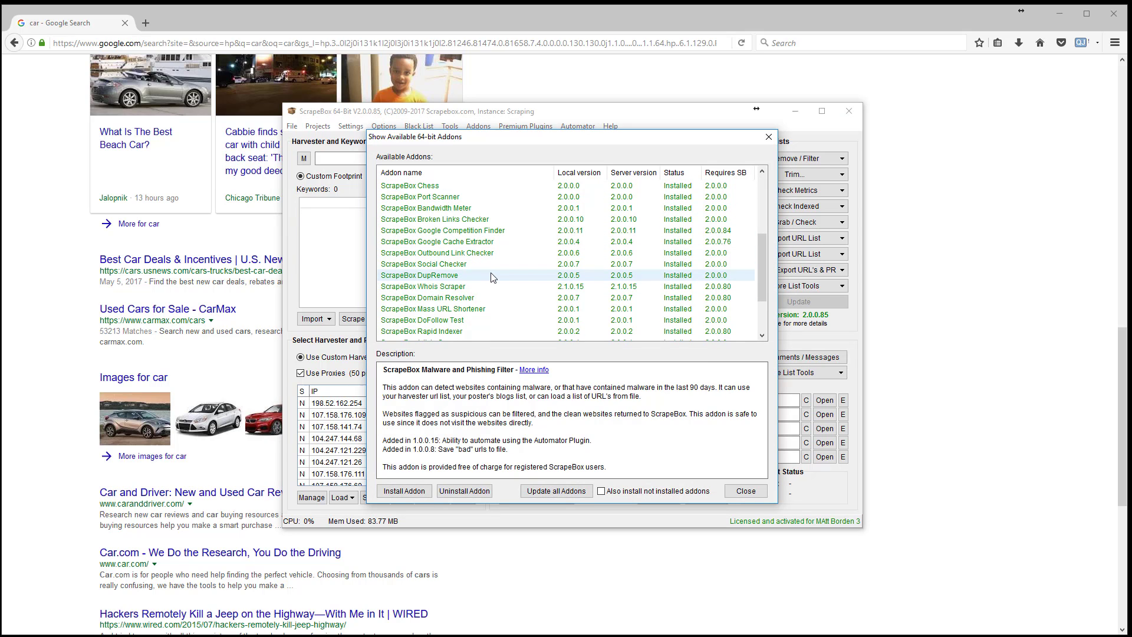
{"action": "scroll", "scroll_direction": "down", "scroll_amount": 3}
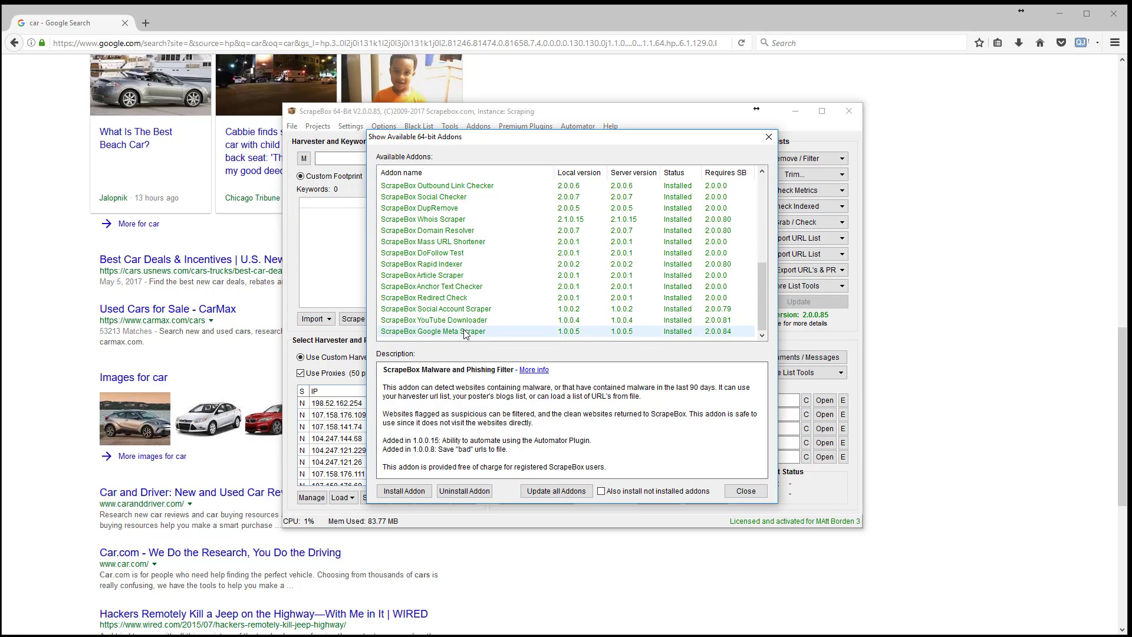
{"action": "left_click", "coordinate": [433, 331]}
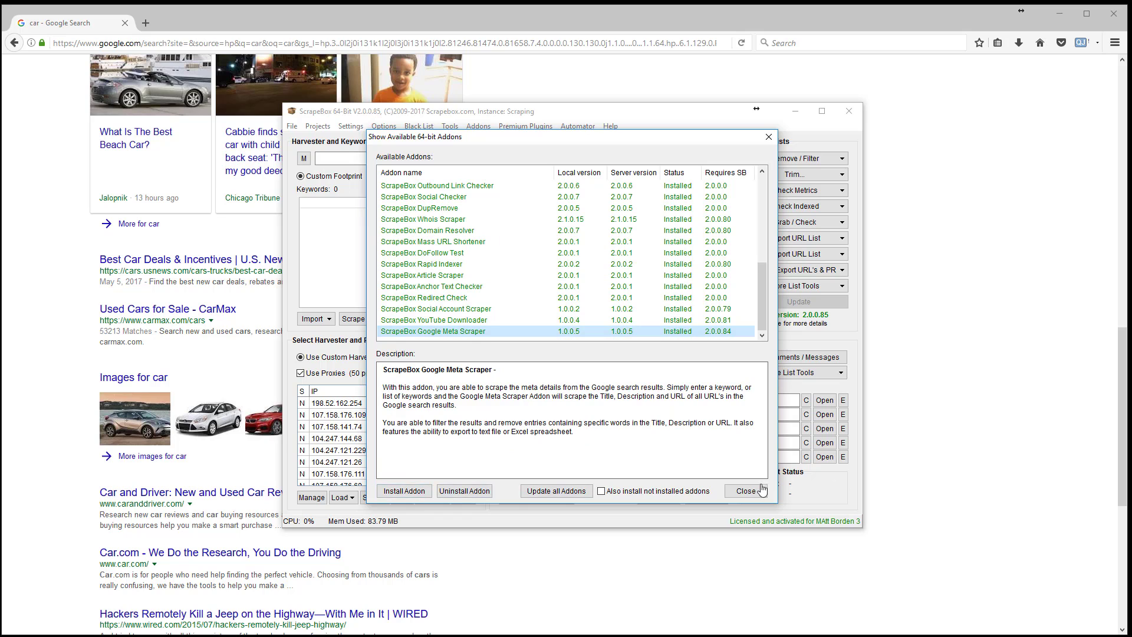
{"action": "left_click", "coordinate": [745, 491]}
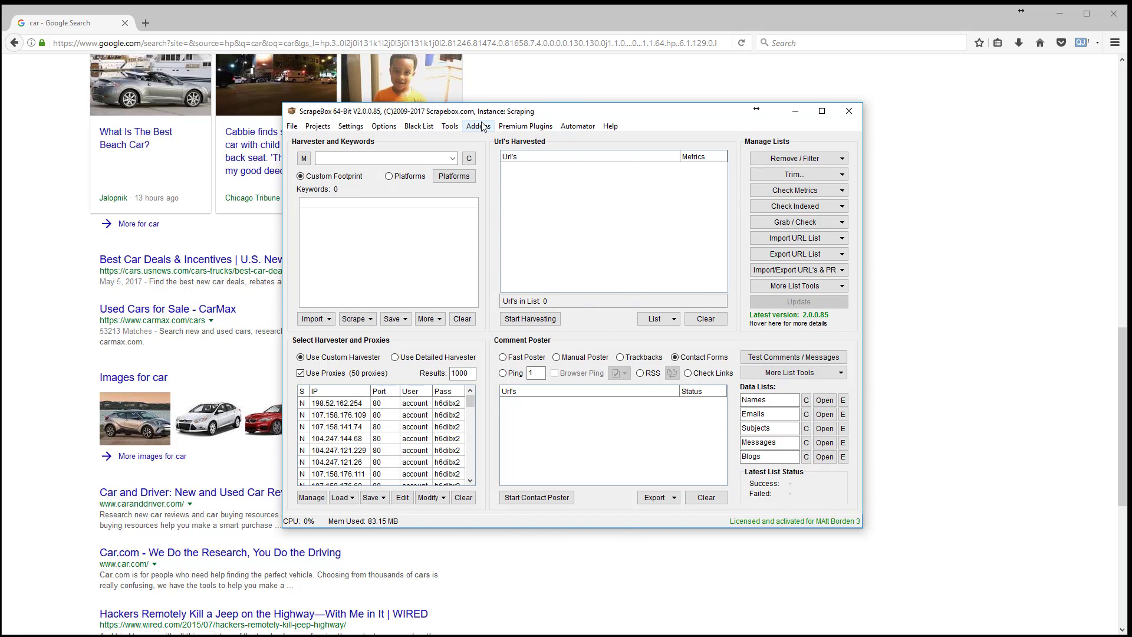
Launch the Google Meta Scraper addon with keyword 'car' and confirm 50 proxies are enabled
{"action": "left_click", "coordinate": [478, 125]}
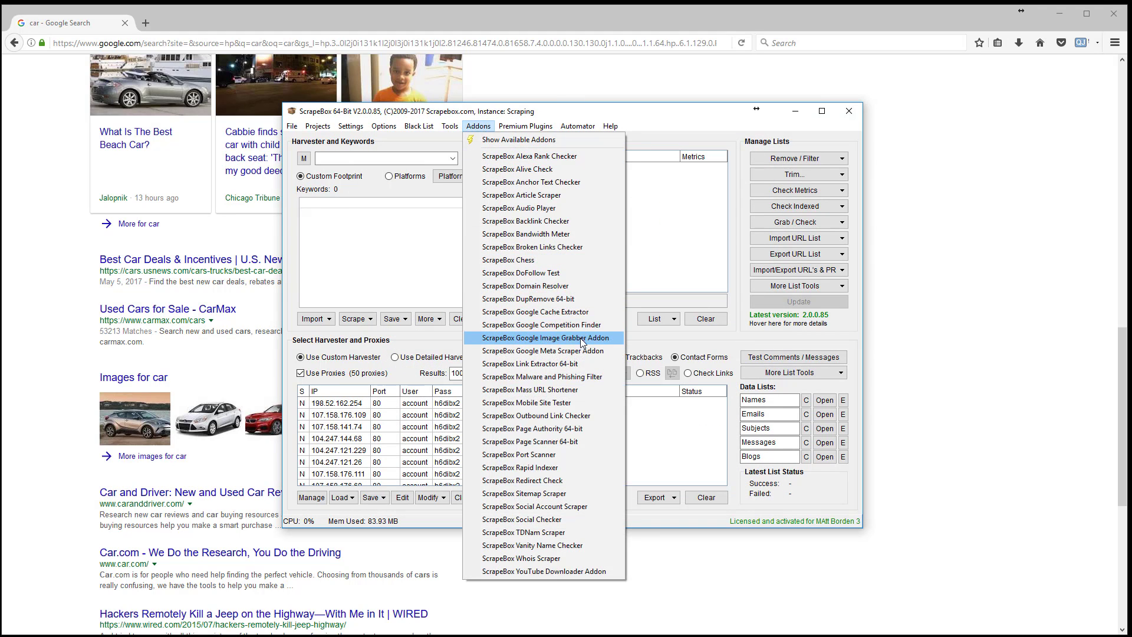
{"action": "left_click", "coordinate": [543, 350]}
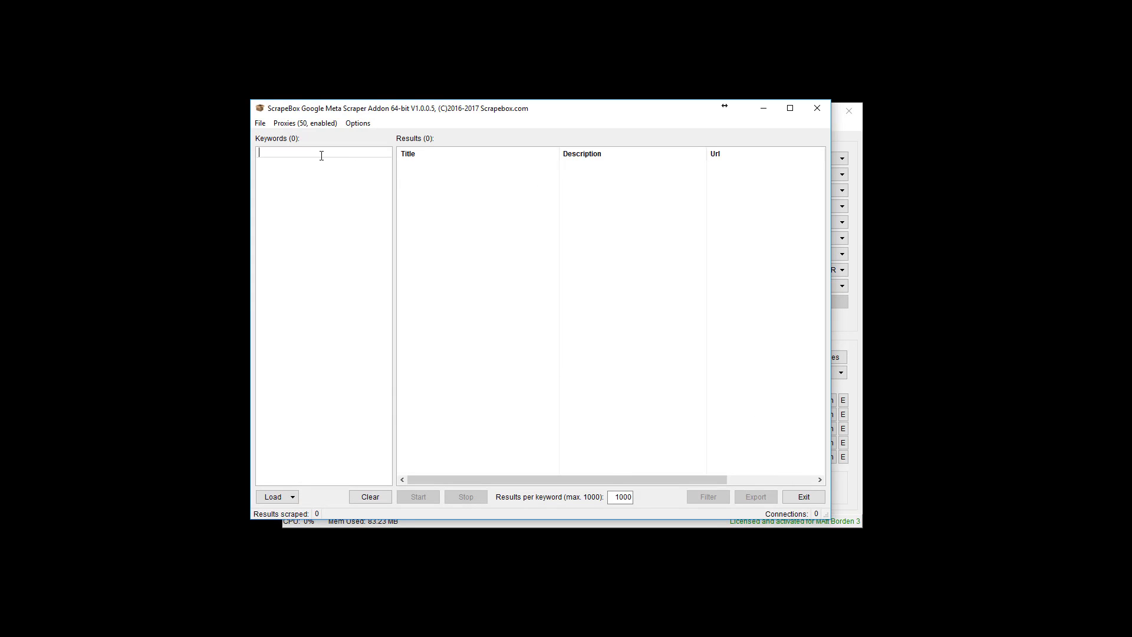
{"action": "type", "text": "car"}
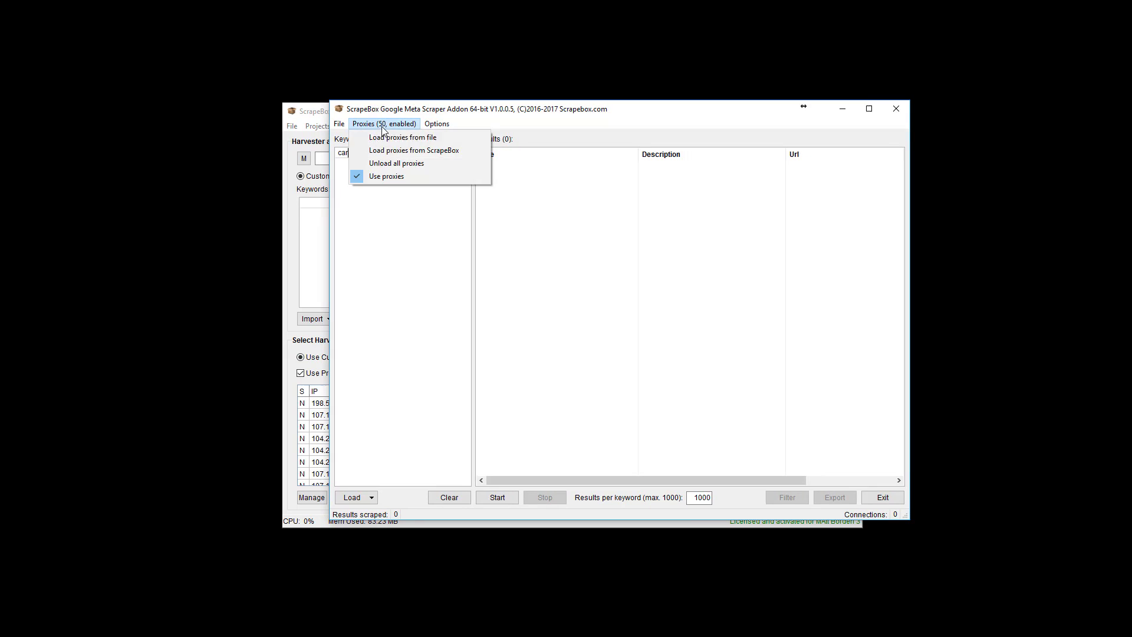
{"action": "mouse_move", "coordinate": [395, 163]}
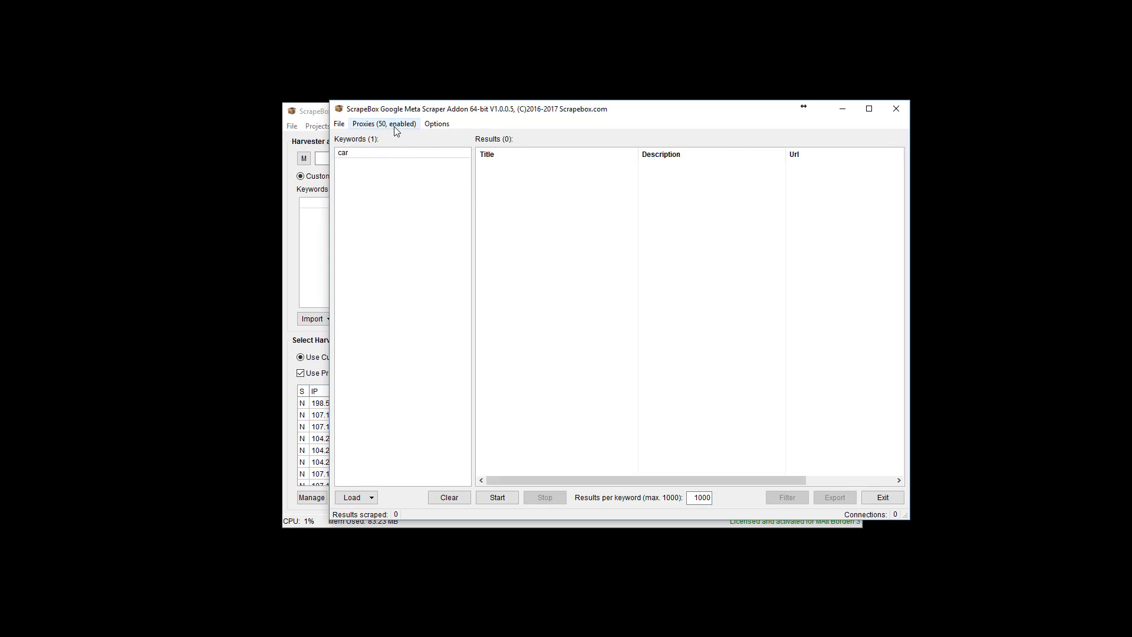
{"action": "left_click", "coordinate": [383, 123]}
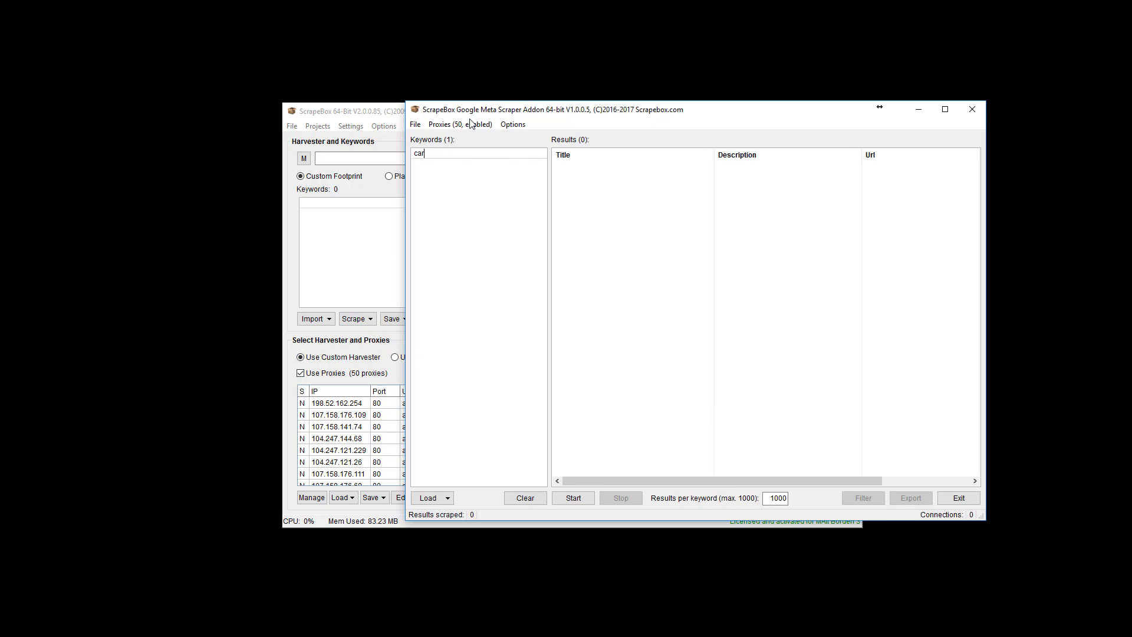
{"action": "left_click", "coordinate": [416, 124]}
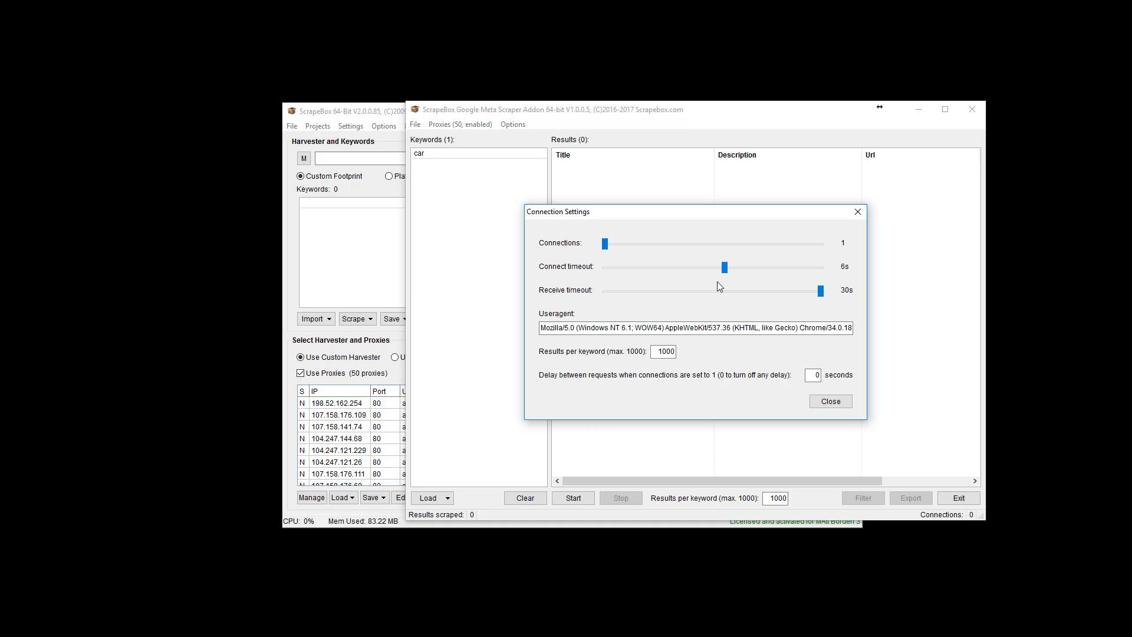
{"action": "mouse_move", "coordinate": [588, 253]}
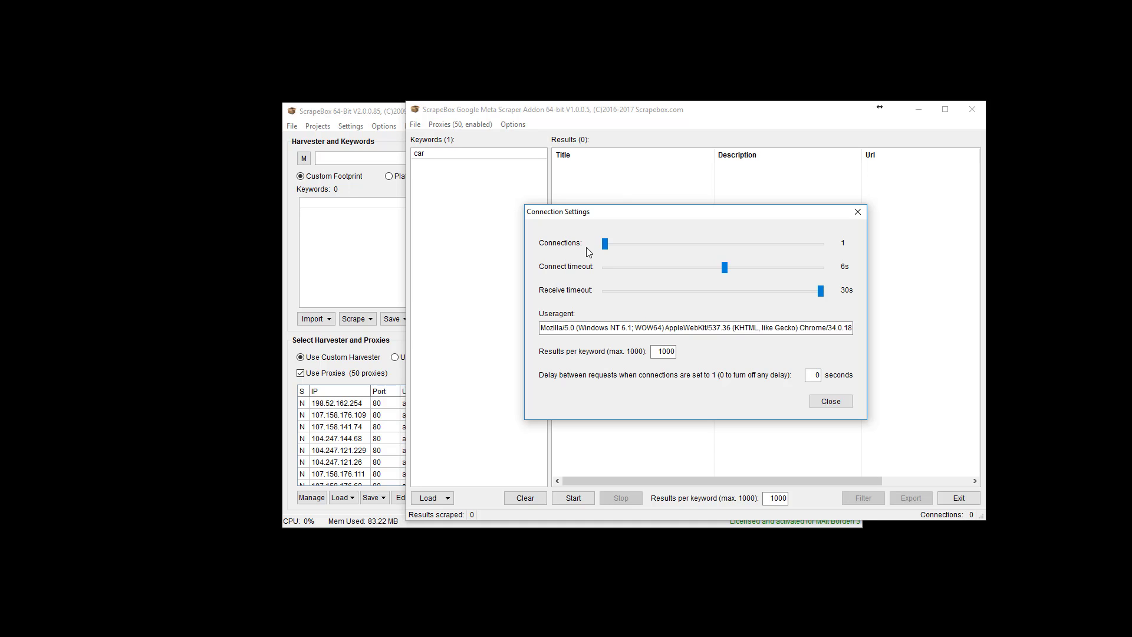
{"action": "mouse_move", "coordinate": [726, 277]}
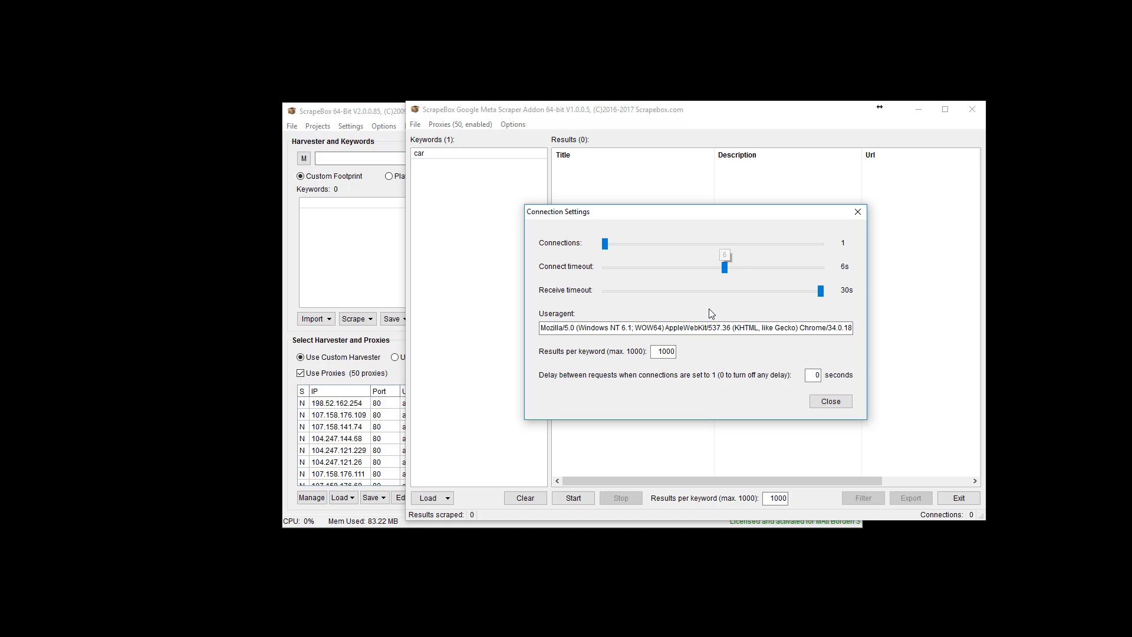
{"action": "mouse_move", "coordinate": [701, 315]}
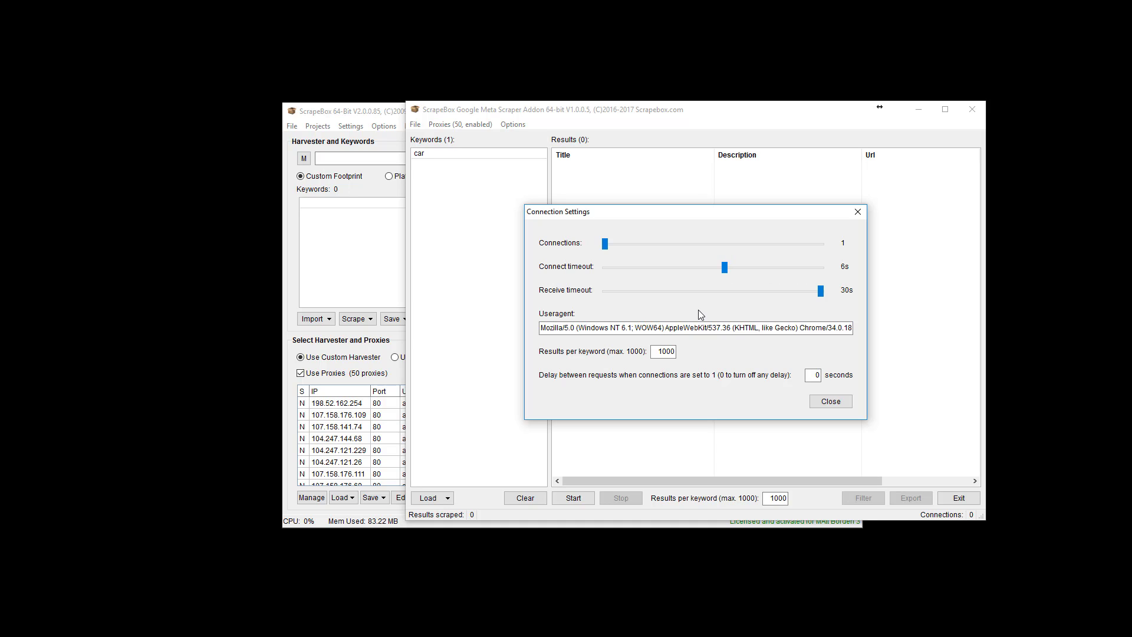
{"action": "mouse_move", "coordinate": [713, 310]}
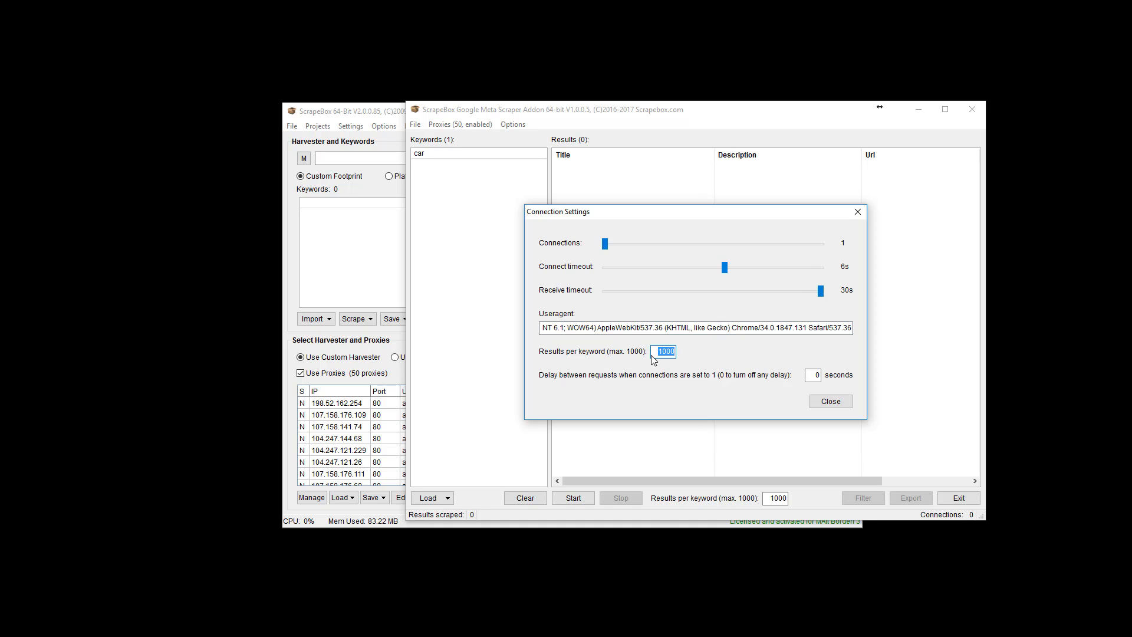
{"action": "mouse_move", "coordinate": [680, 352]}
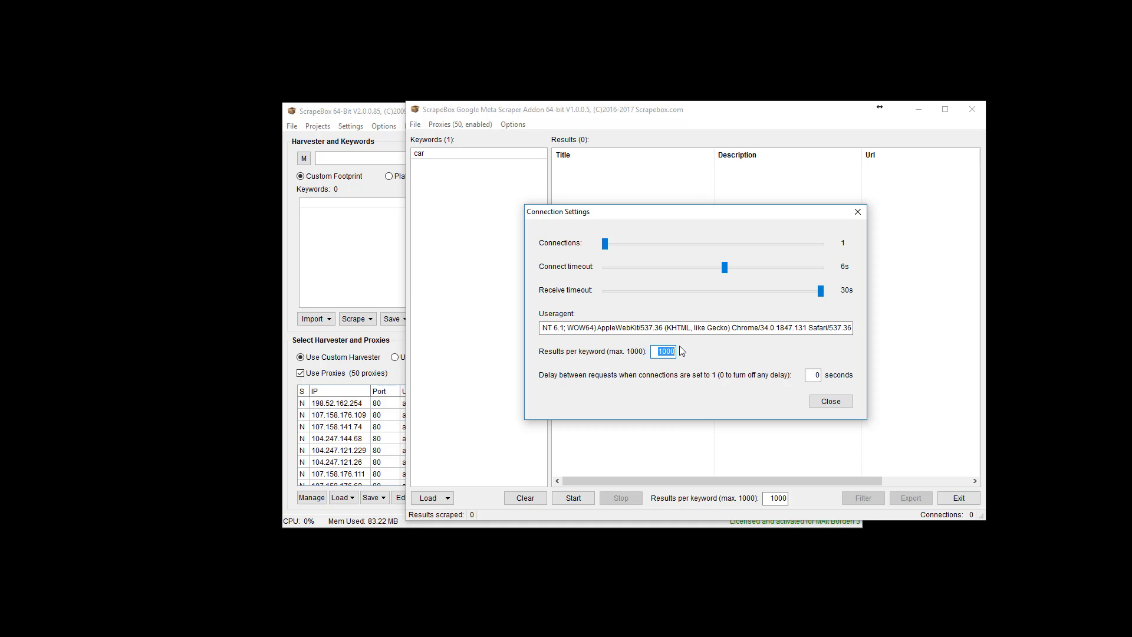
{"action": "mouse_move", "coordinate": [659, 396]}
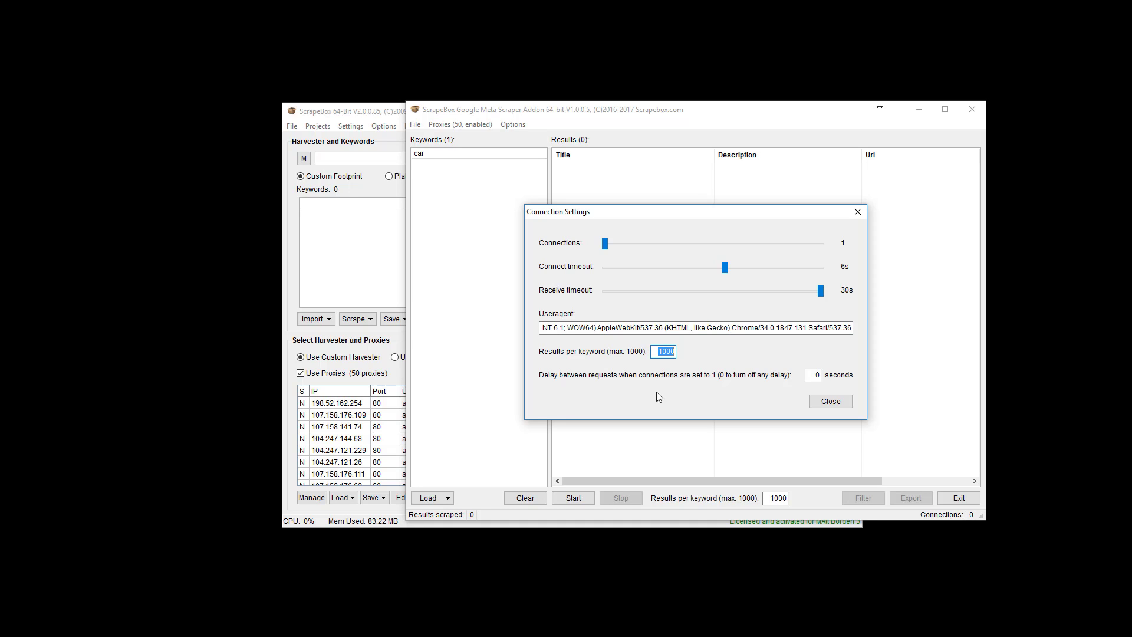
Set connections 1, timeouts 6s/30s, 1000 results, delay 0, and close the settings
{"action": "left_click", "coordinate": [815, 375]}
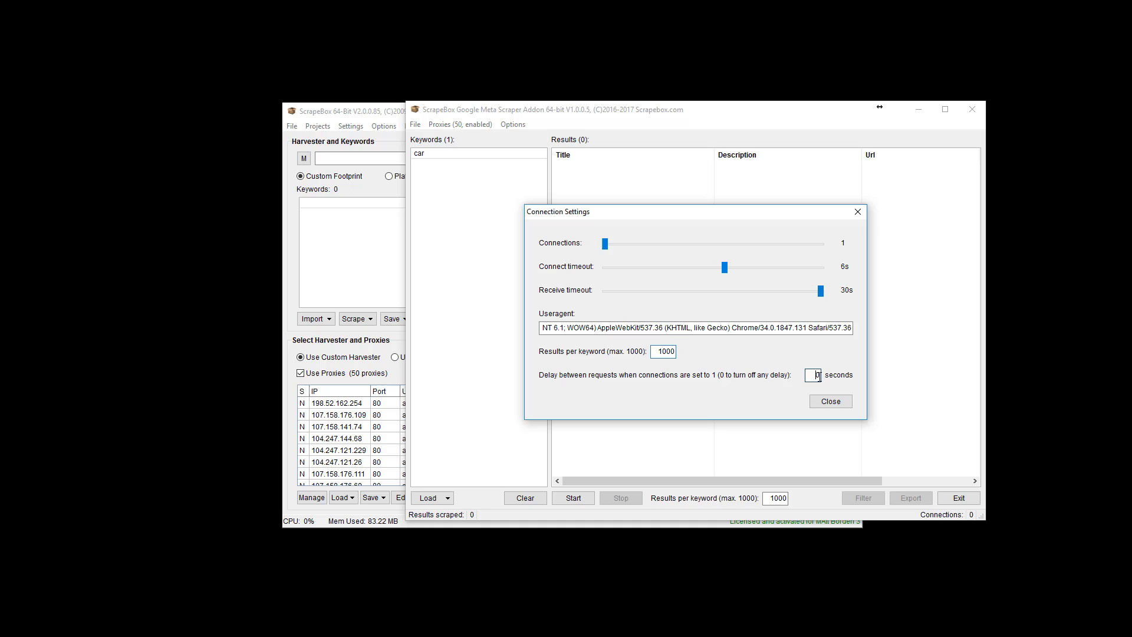
{"action": "left_click", "coordinate": [817, 376]}
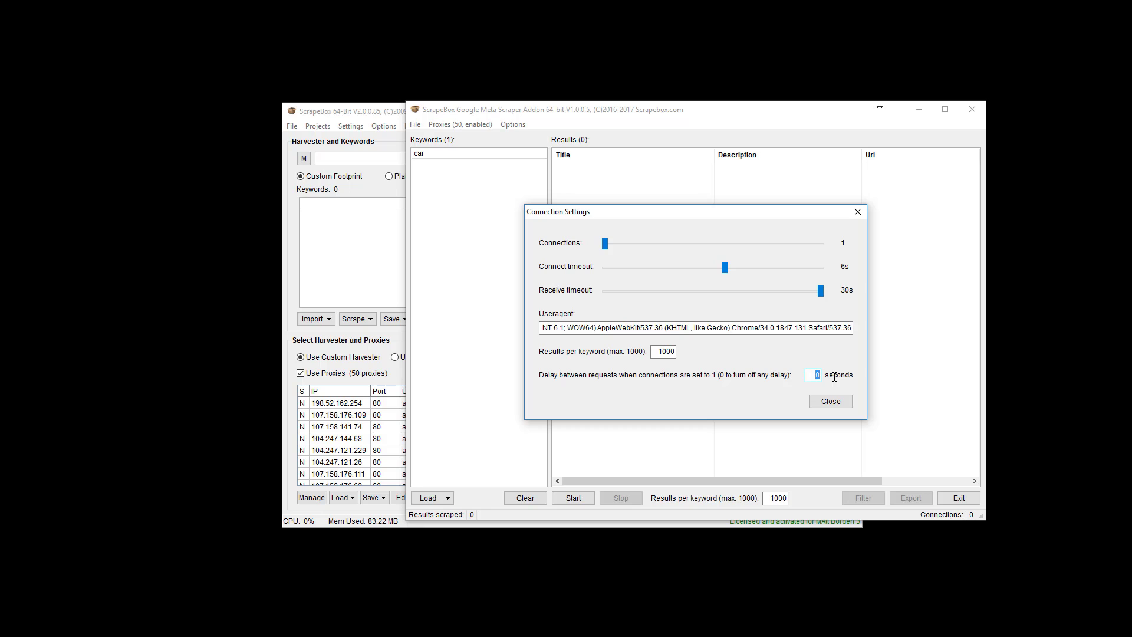
{"action": "mouse_move", "coordinate": [645, 323]}
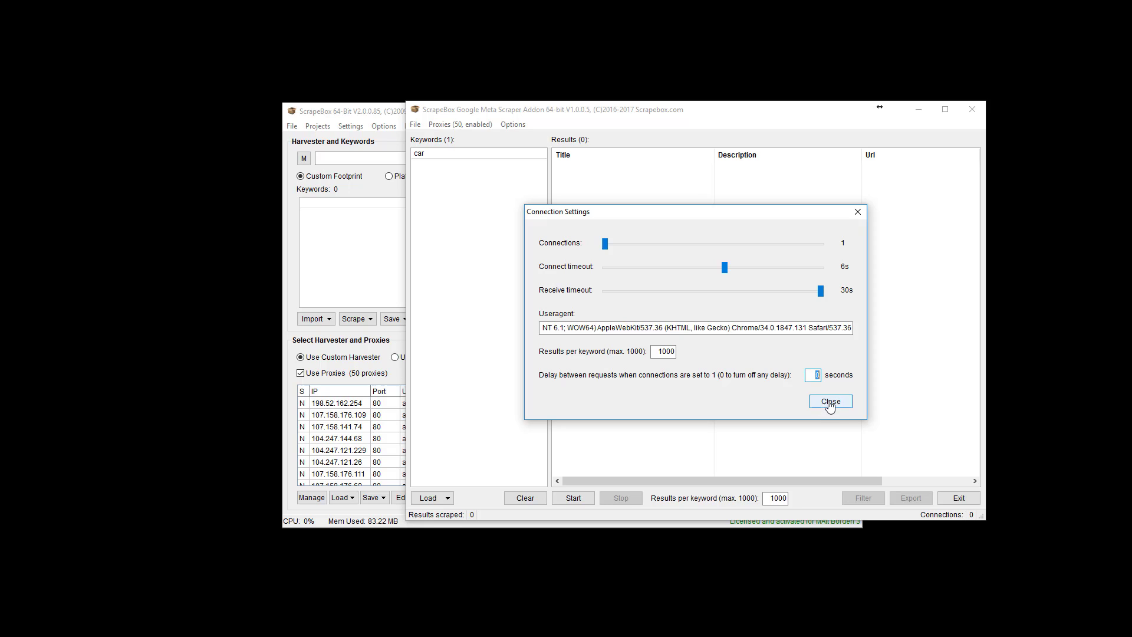
{"action": "left_click", "coordinate": [829, 402]}
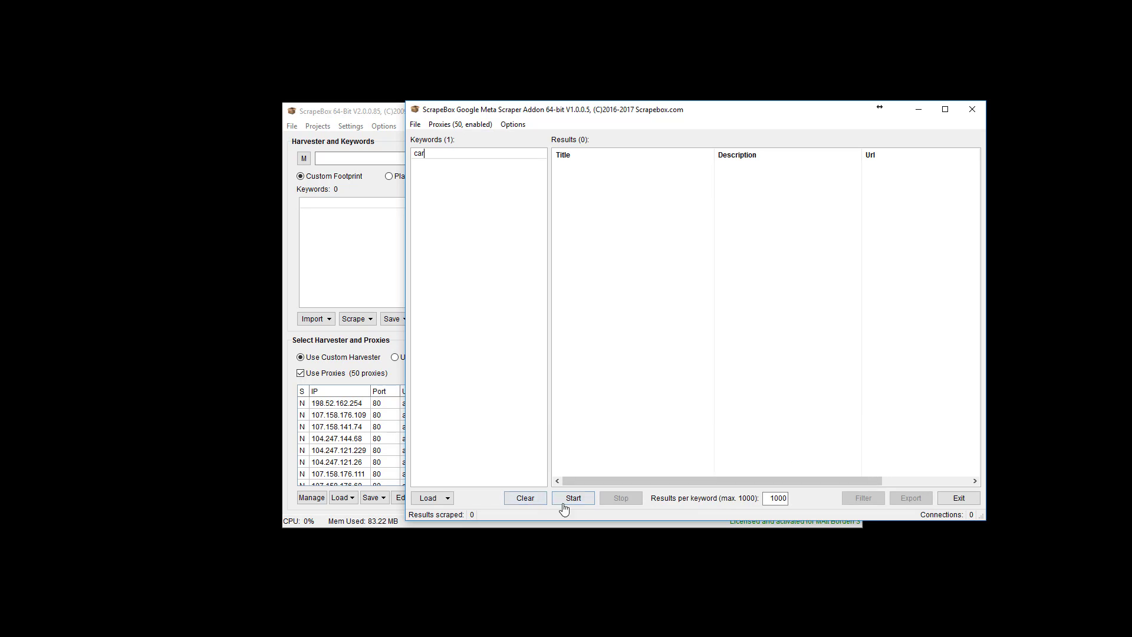
{"action": "left_click", "coordinate": [431, 498]}
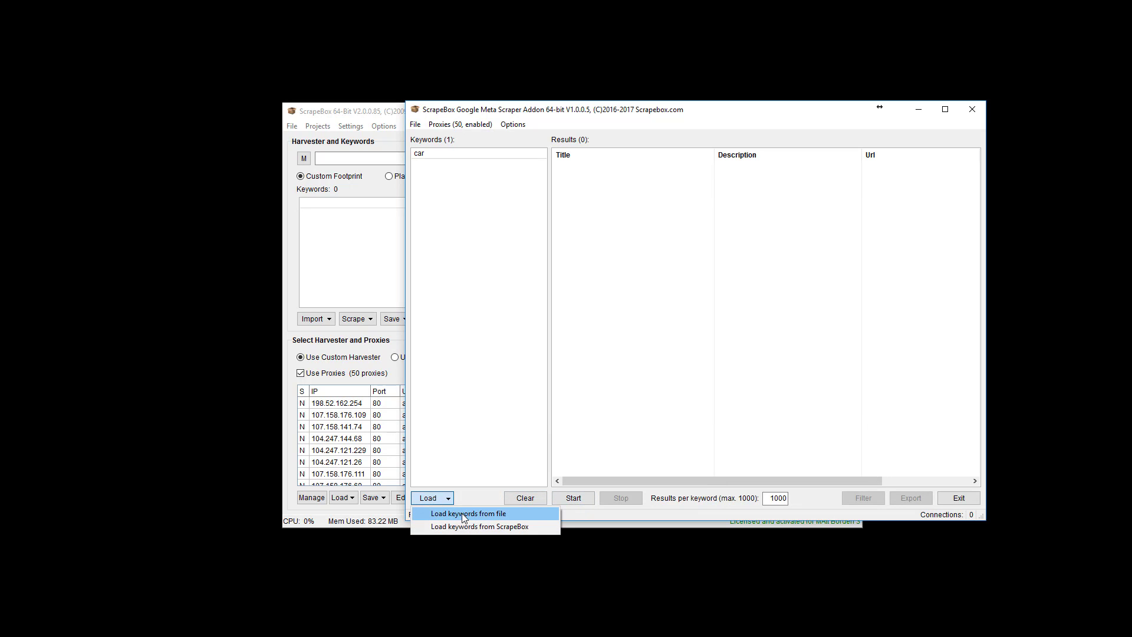
{"action": "mouse_move", "coordinate": [464, 527]}
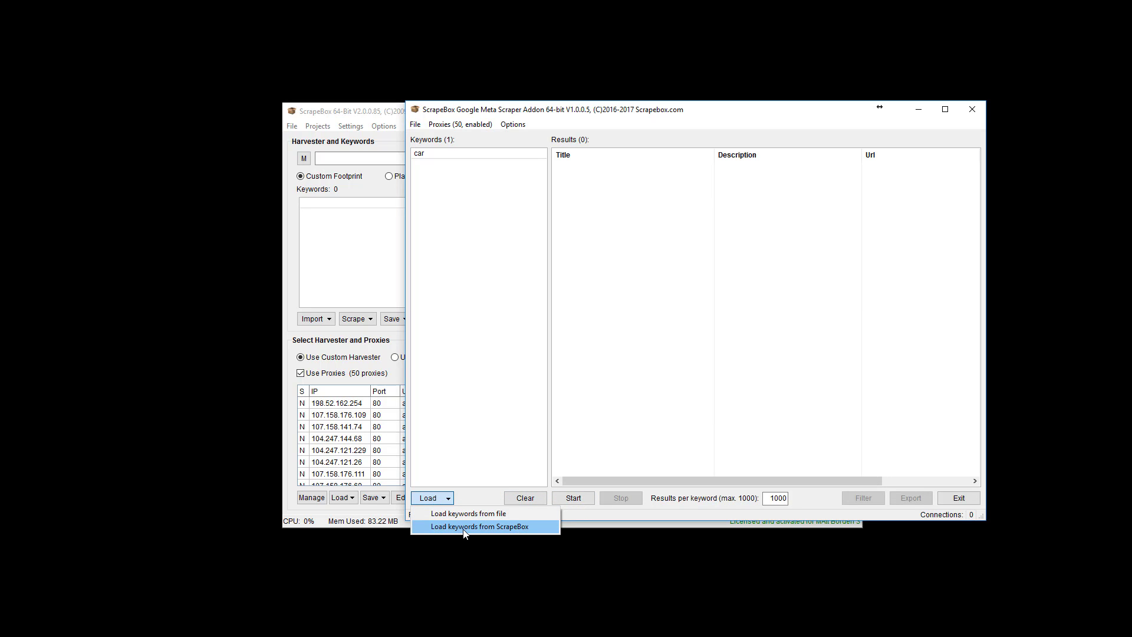
{"action": "mouse_move", "coordinate": [361, 251]}
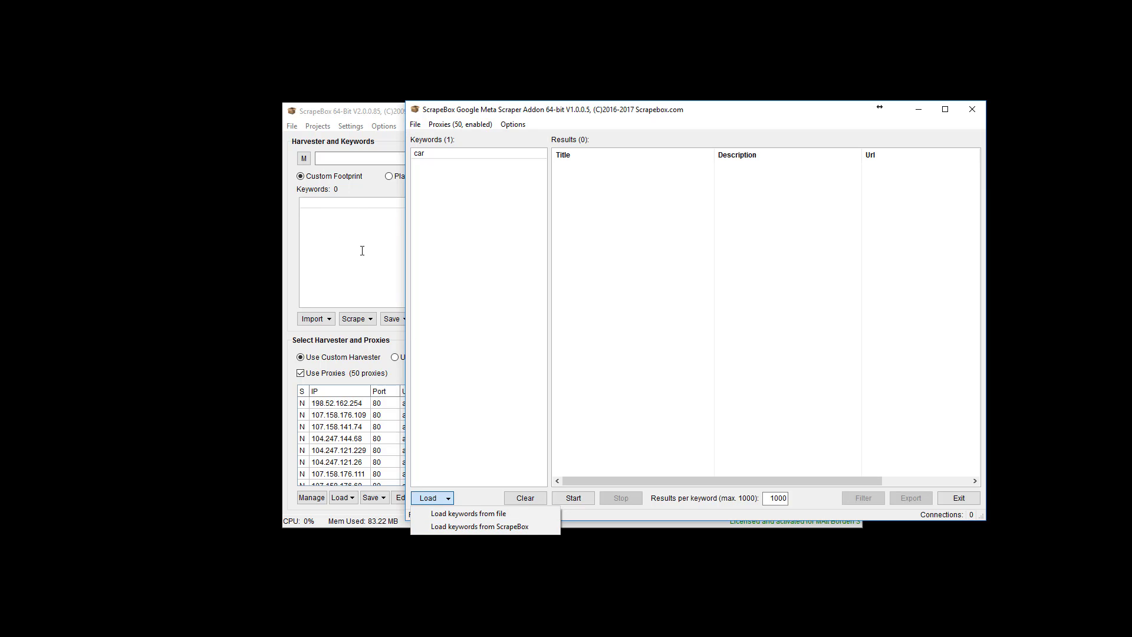
{"action": "mouse_move", "coordinate": [334, 218]}
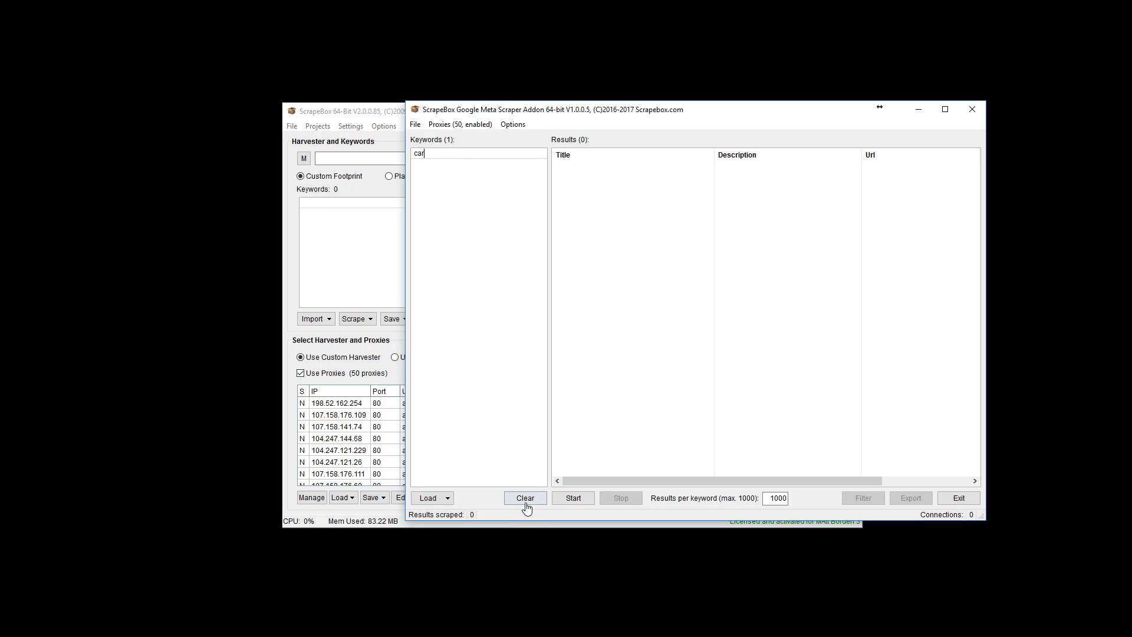
{"action": "left_click", "coordinate": [573, 498]}
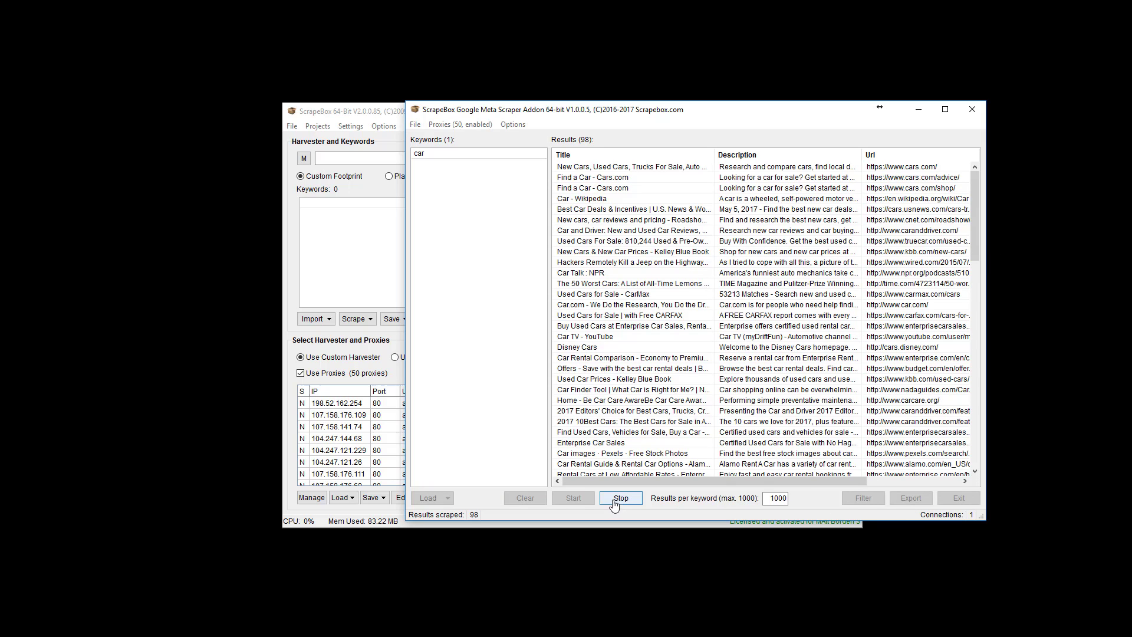
Scrape 98 results for 'car', scroll through them, and bring up the results filter
{"action": "left_click", "coordinate": [620, 498]}
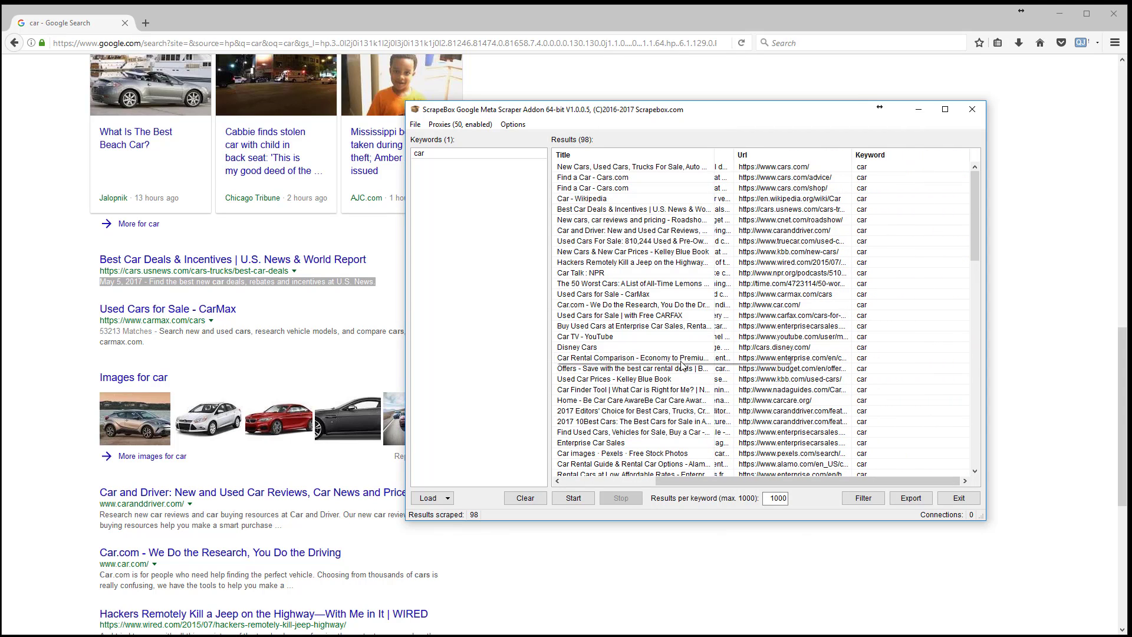
{"action": "scroll", "scroll_direction": "down", "scroll_amount": 3}
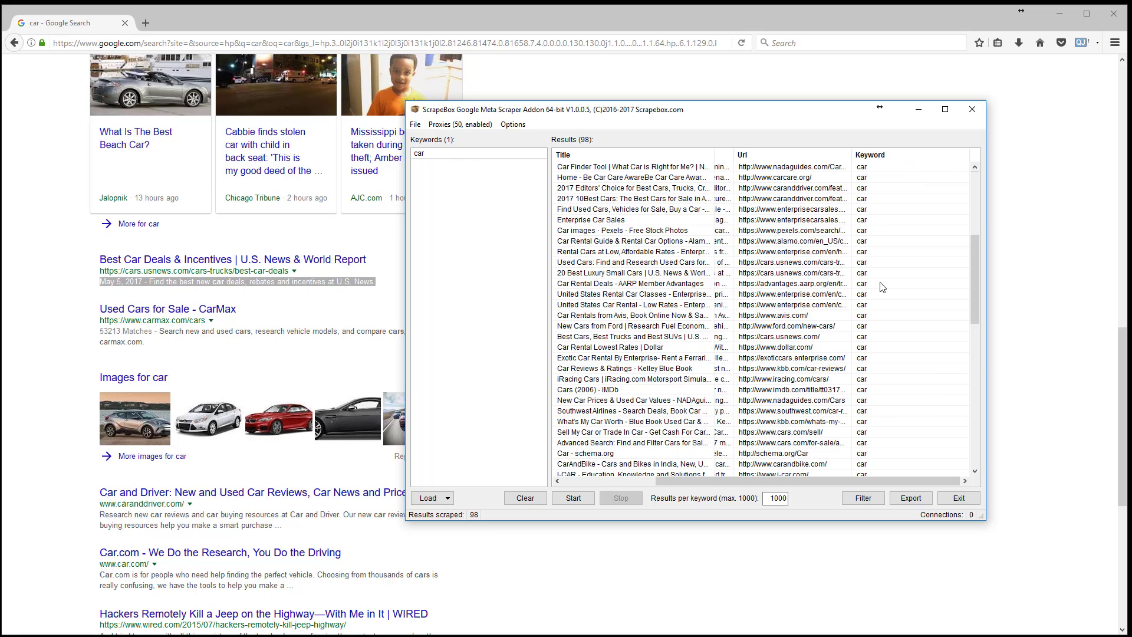
{"action": "scroll", "scroll_direction": "down", "scroll_amount": 3}
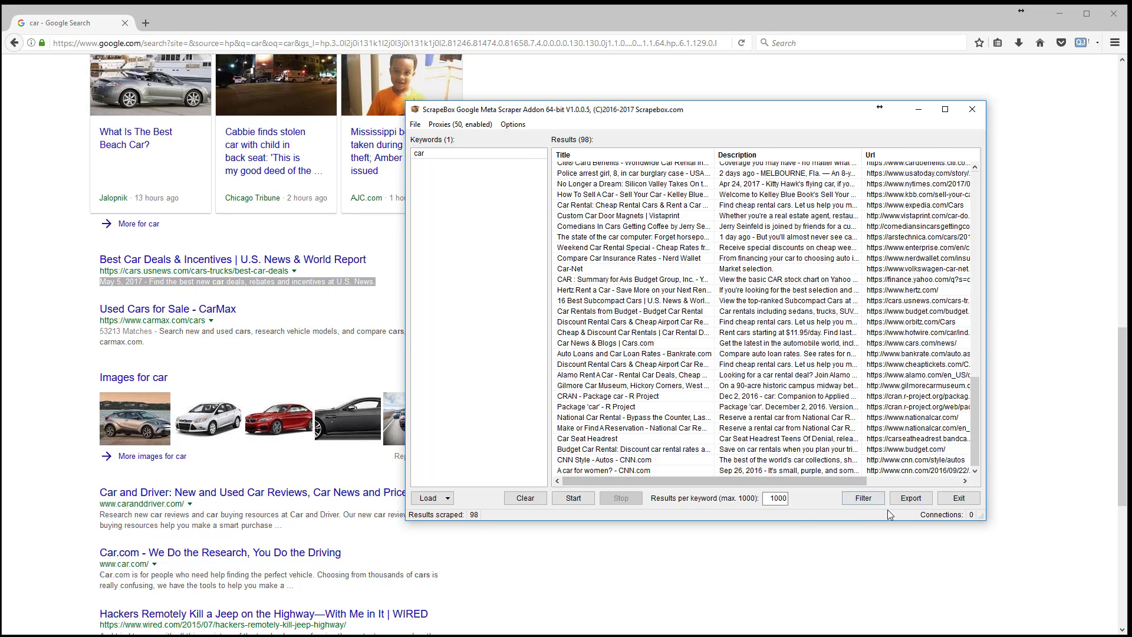
{"action": "left_click", "coordinate": [862, 498]}
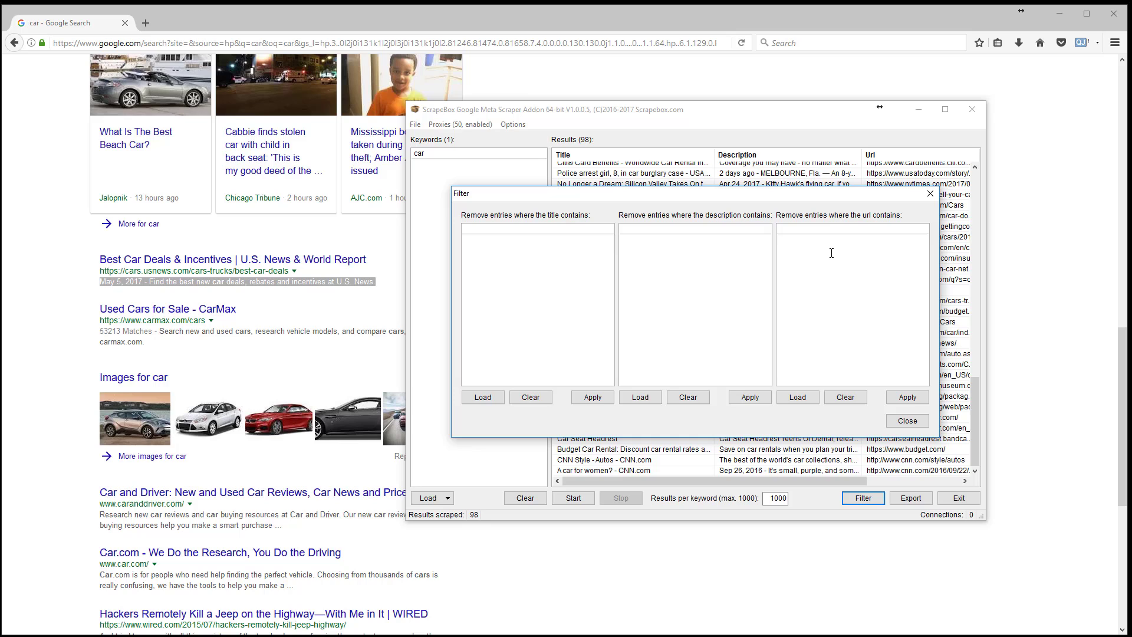
{"action": "mouse_move", "coordinate": [466, 408]}
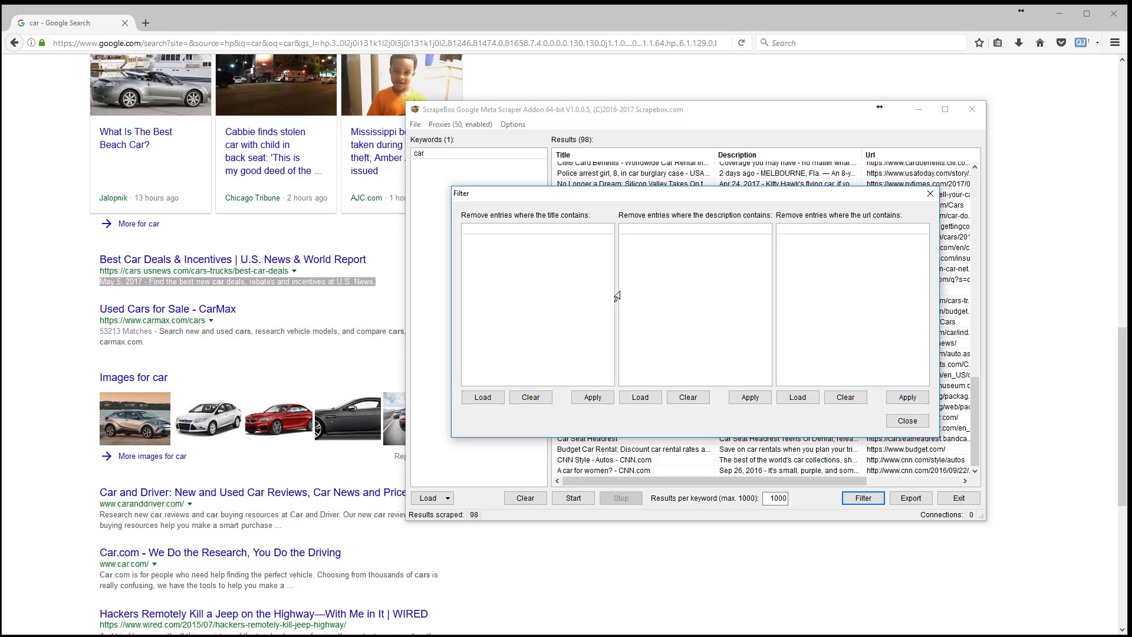
{"action": "mouse_move", "coordinate": [621, 296]}
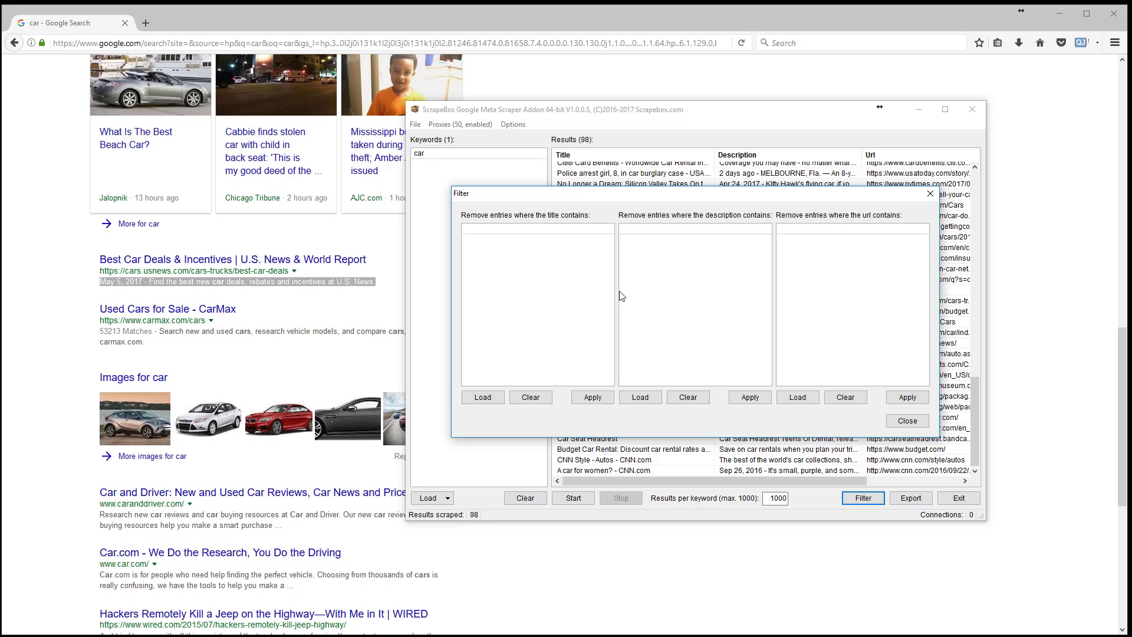
Close the filter unchanged and export all four fields as an Excel spreadsheet
{"action": "left_click", "coordinate": [908, 421]}
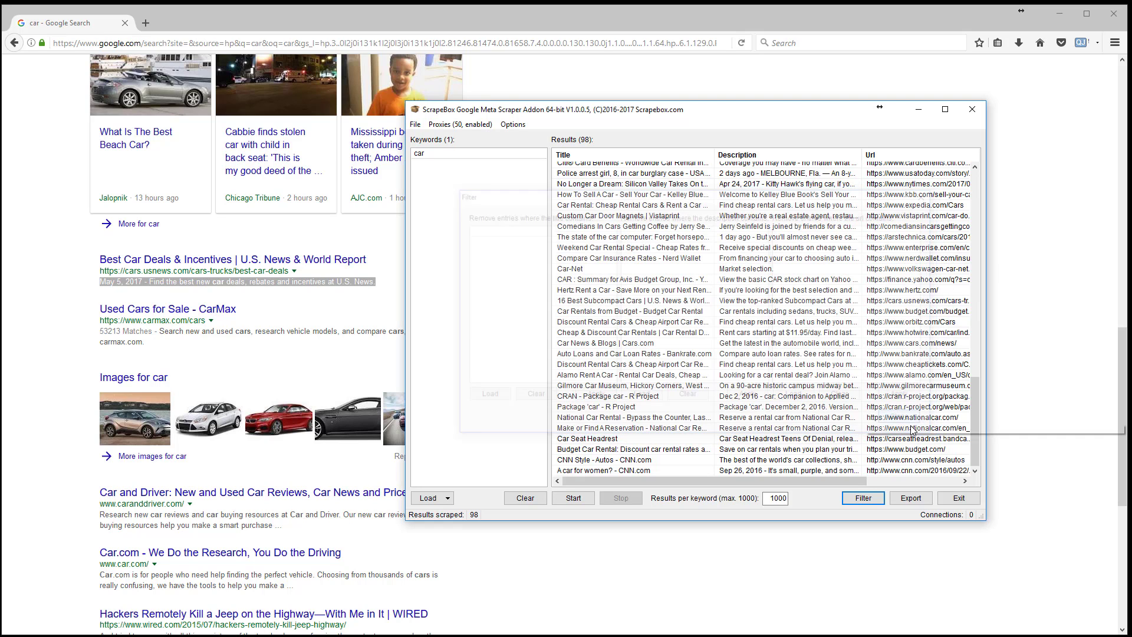
{"action": "left_click", "coordinate": [910, 498]}
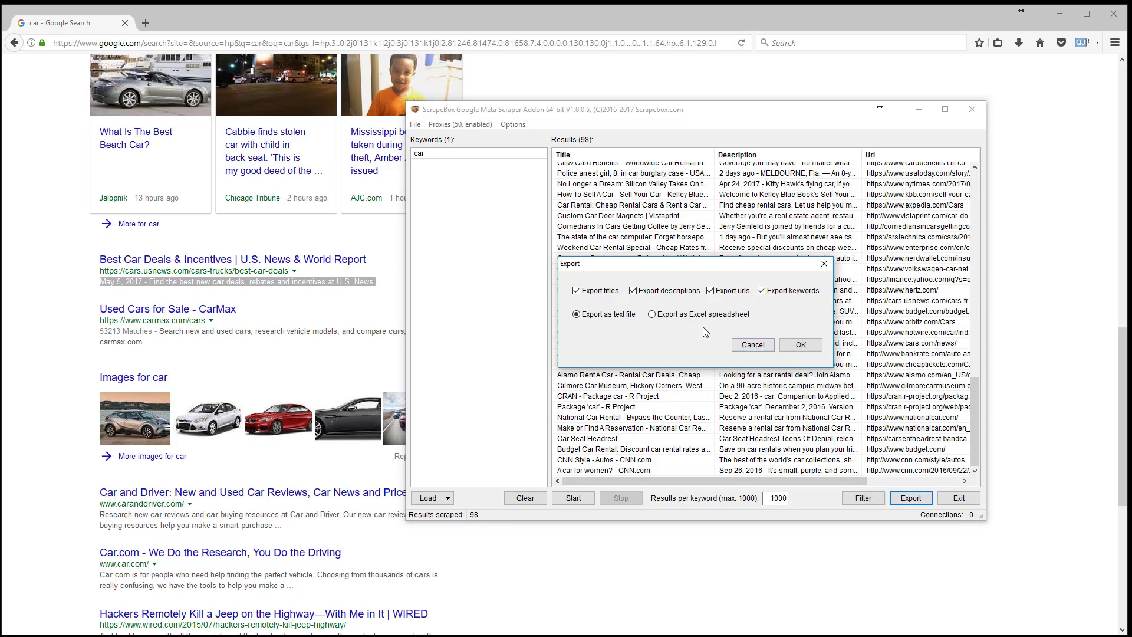
{"action": "left_click", "coordinate": [576, 314]}
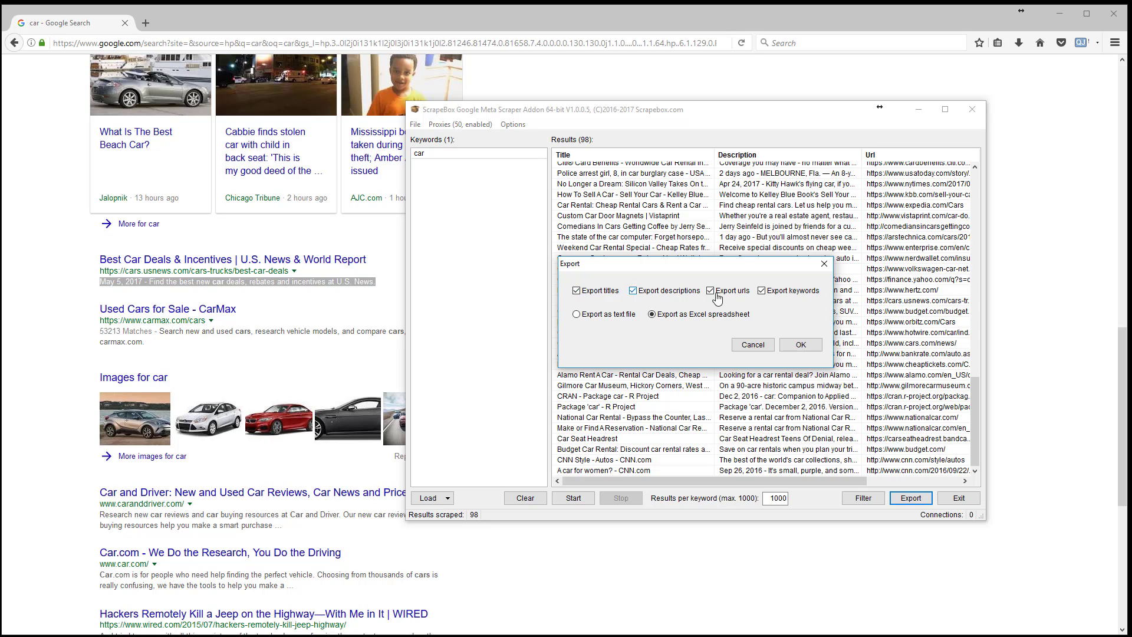
{"action": "left_click", "coordinate": [800, 345]}
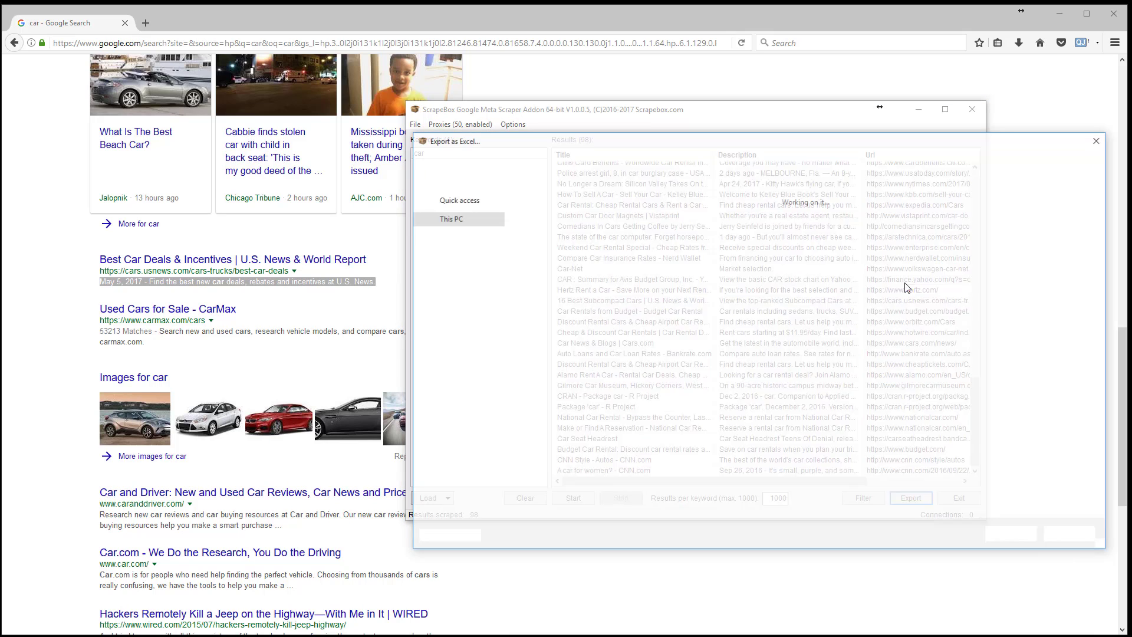
Save the Excel export as 'excel' in Del When Done > Video
{"action": "left_click", "coordinate": [454, 141]}
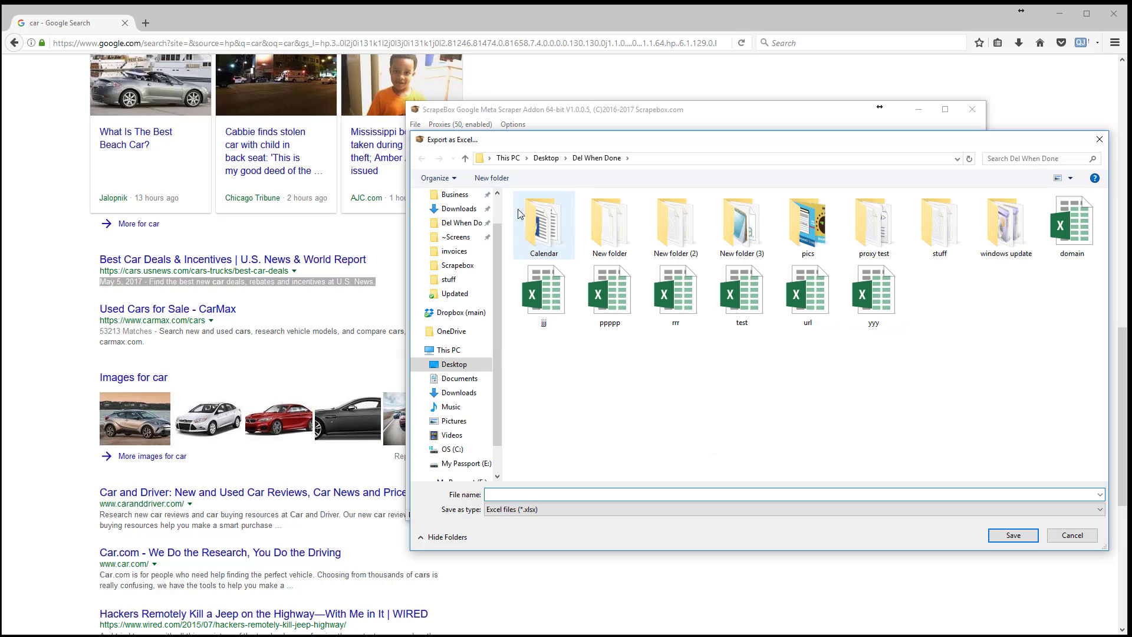
{"action": "left_click", "coordinate": [491, 178]}
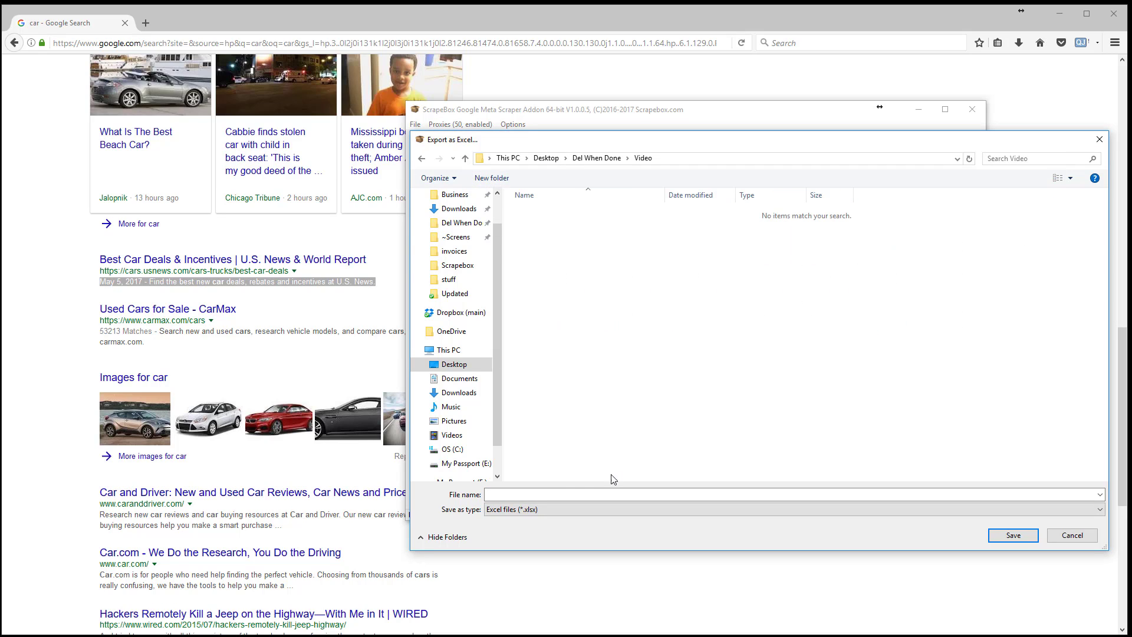
{"action": "type", "text": "excel"}
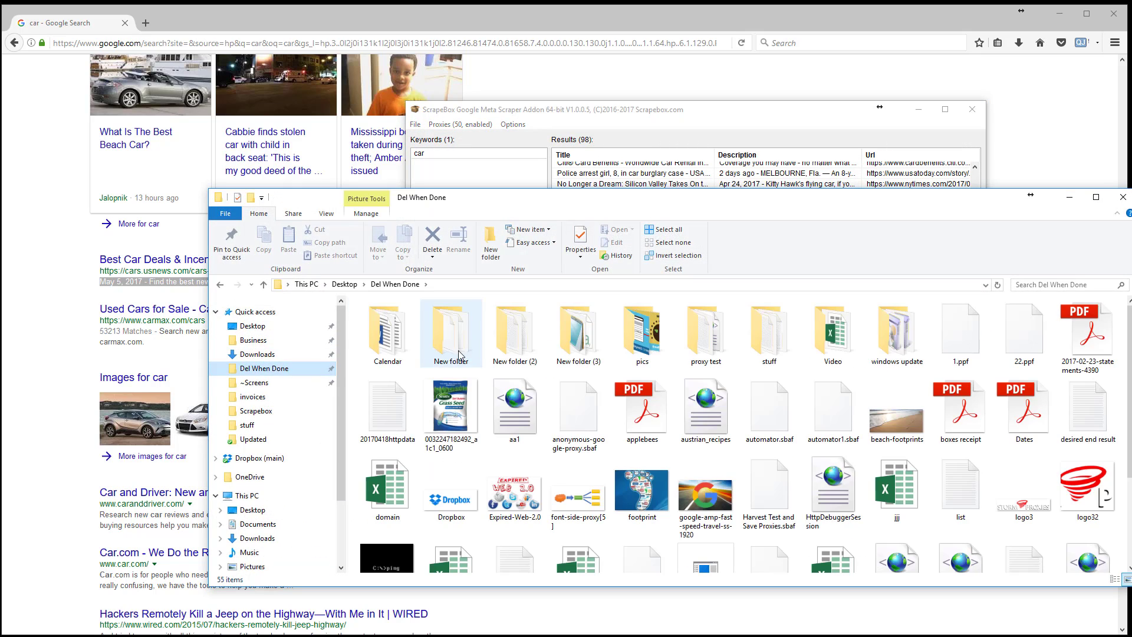
Open excel.xlsx from the Video folder in Excel, check the rows, then close it
{"action": "double_click", "coordinate": [831, 329]}
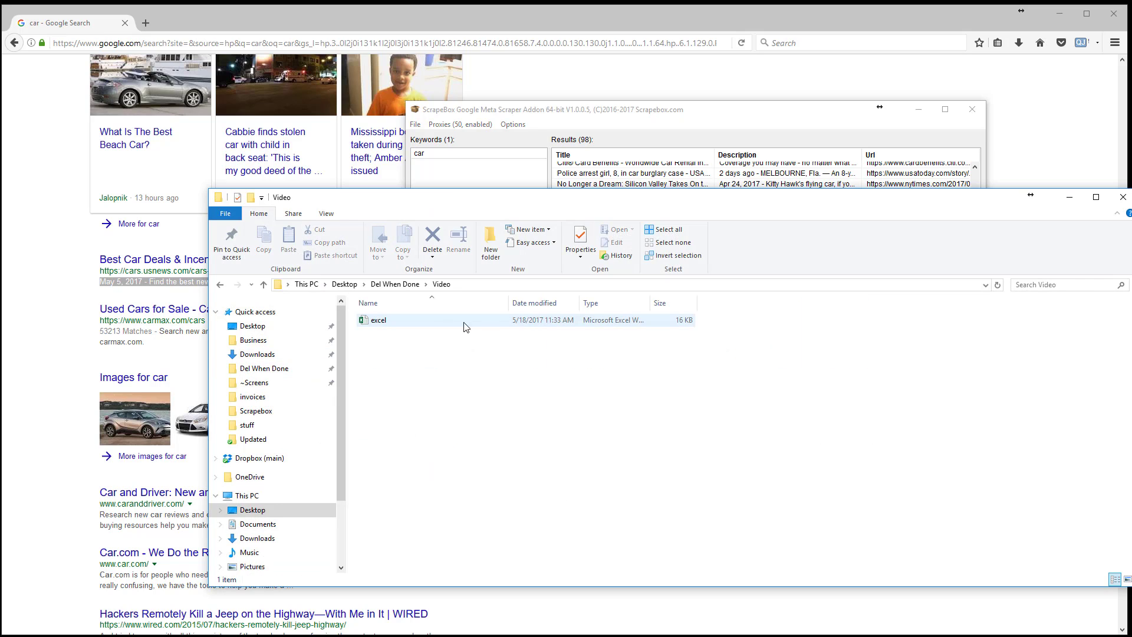
{"action": "double_click", "coordinate": [377, 319]}
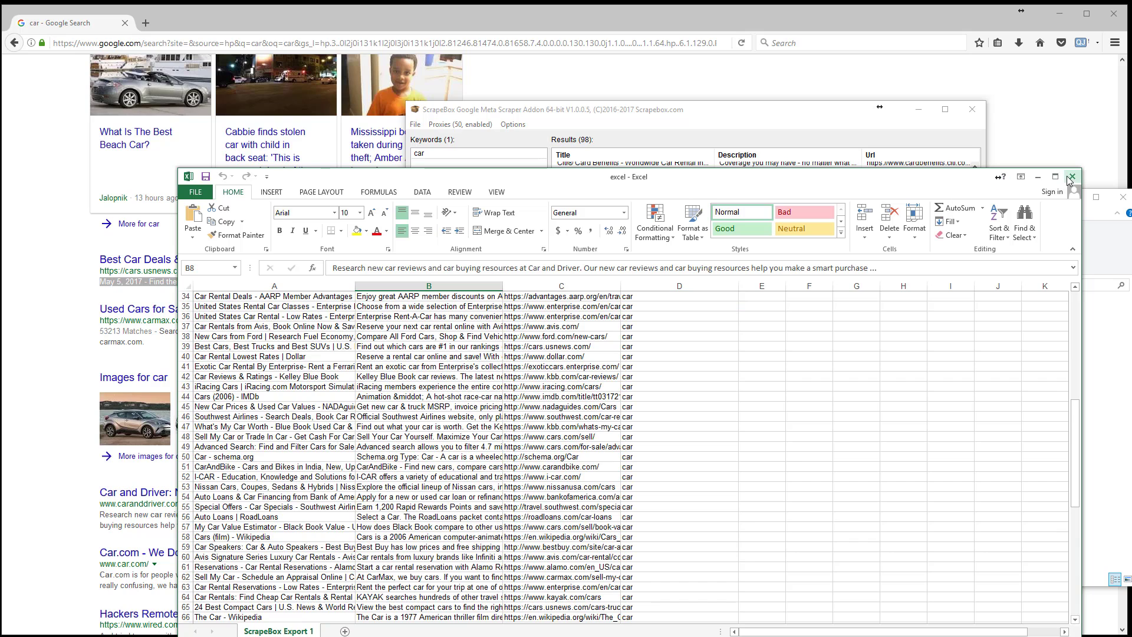
{"action": "mouse_move", "coordinate": [1074, 178]}
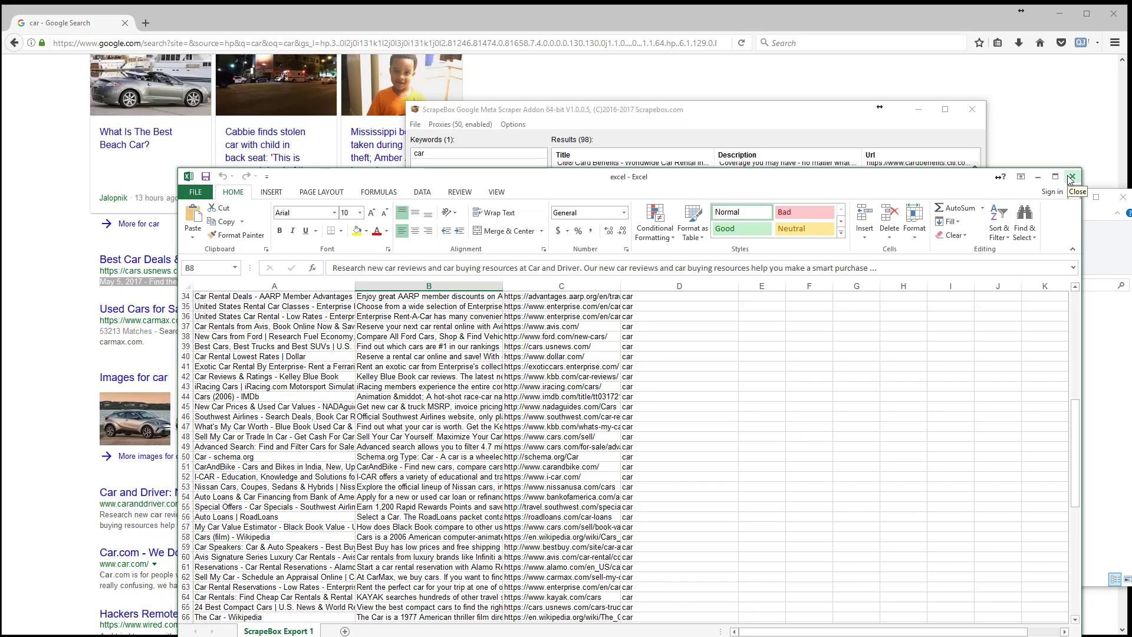
{"action": "mouse_move", "coordinate": [1071, 180]}
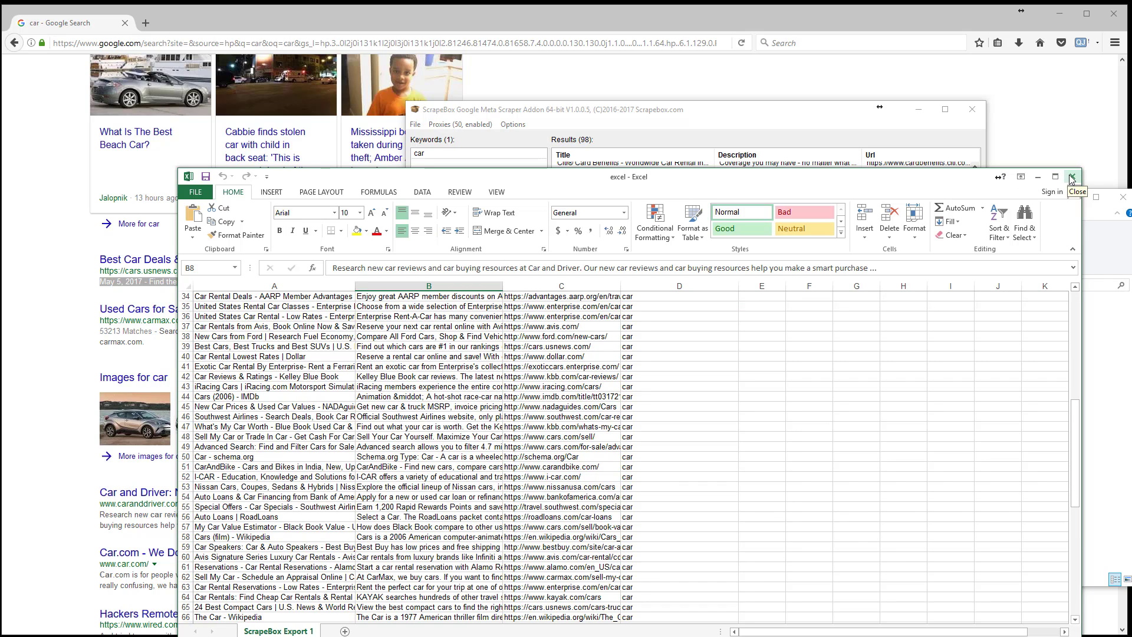
{"action": "left_click", "coordinate": [1071, 177]}
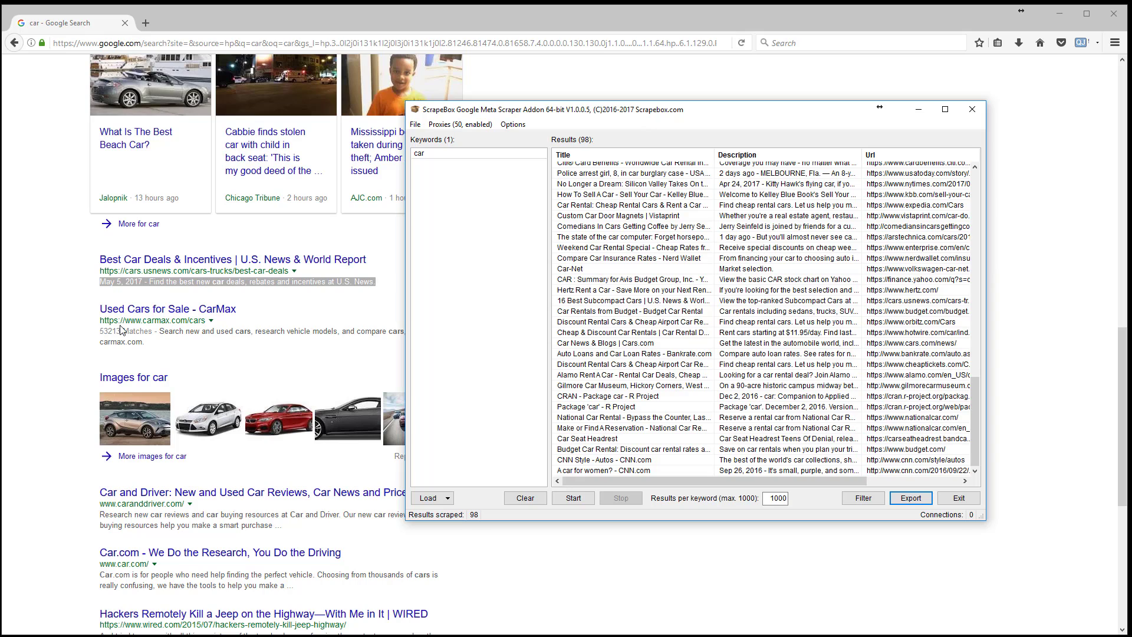
{"action": "mouse_move", "coordinate": [121, 316]}
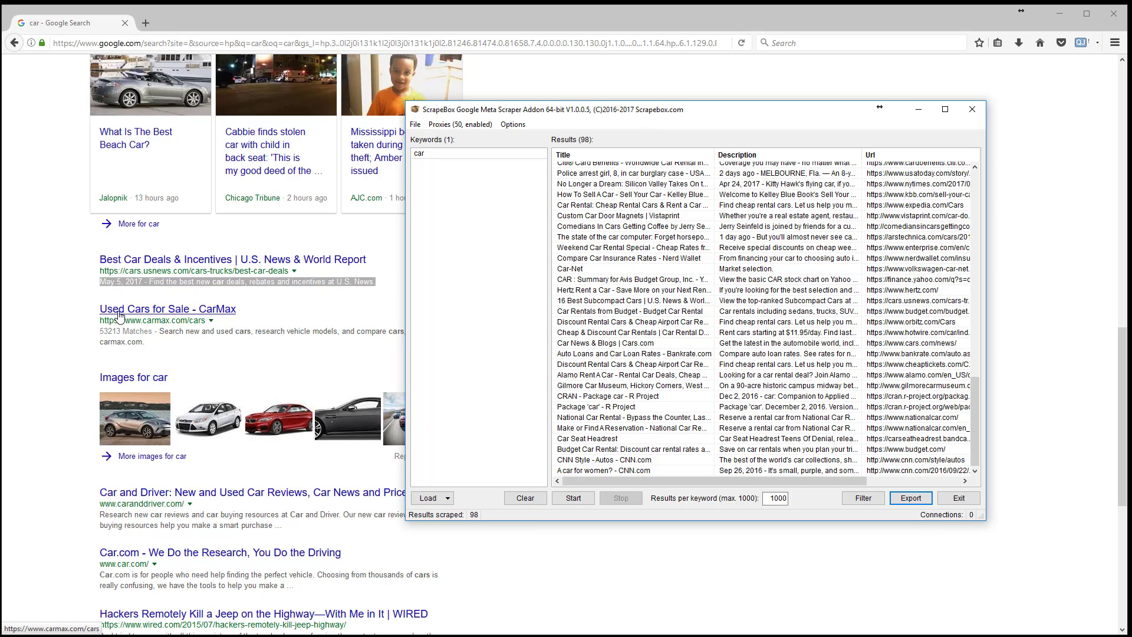
{"action": "mouse_move", "coordinate": [62, 311]}
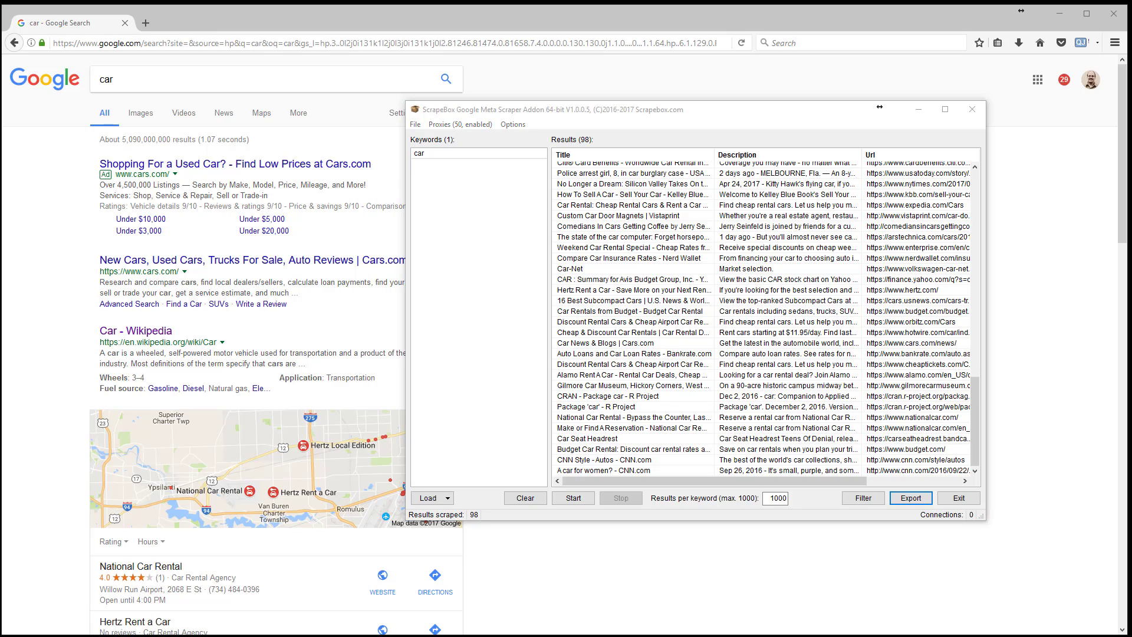
{"action": "mouse_move", "coordinate": [621, 253]}
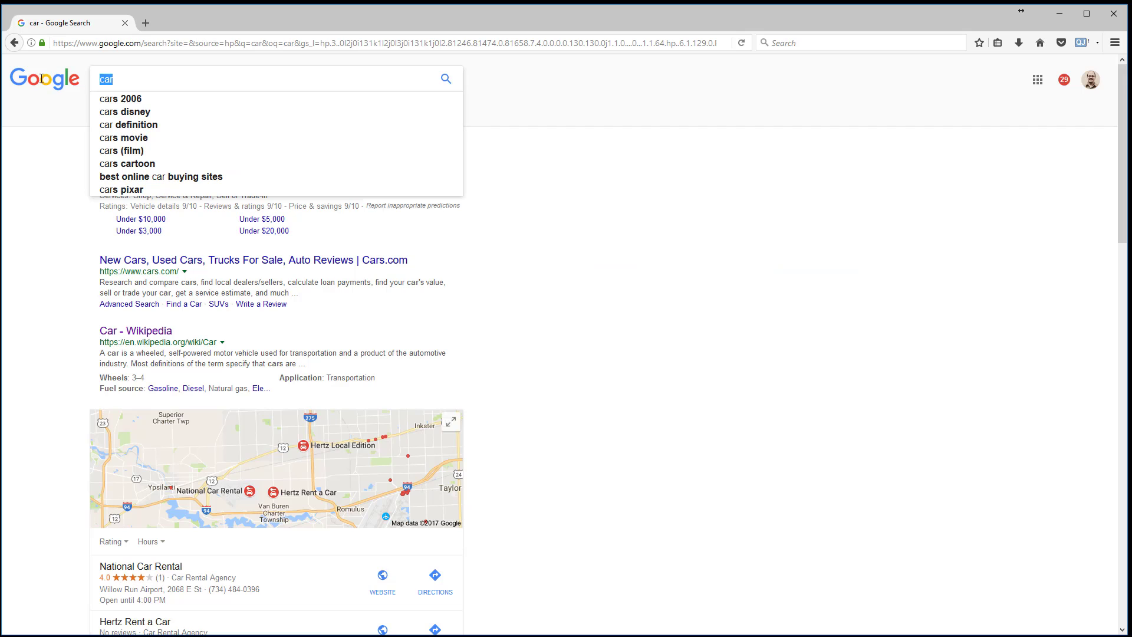
{"action": "right_click", "coordinate": [108, 80]}
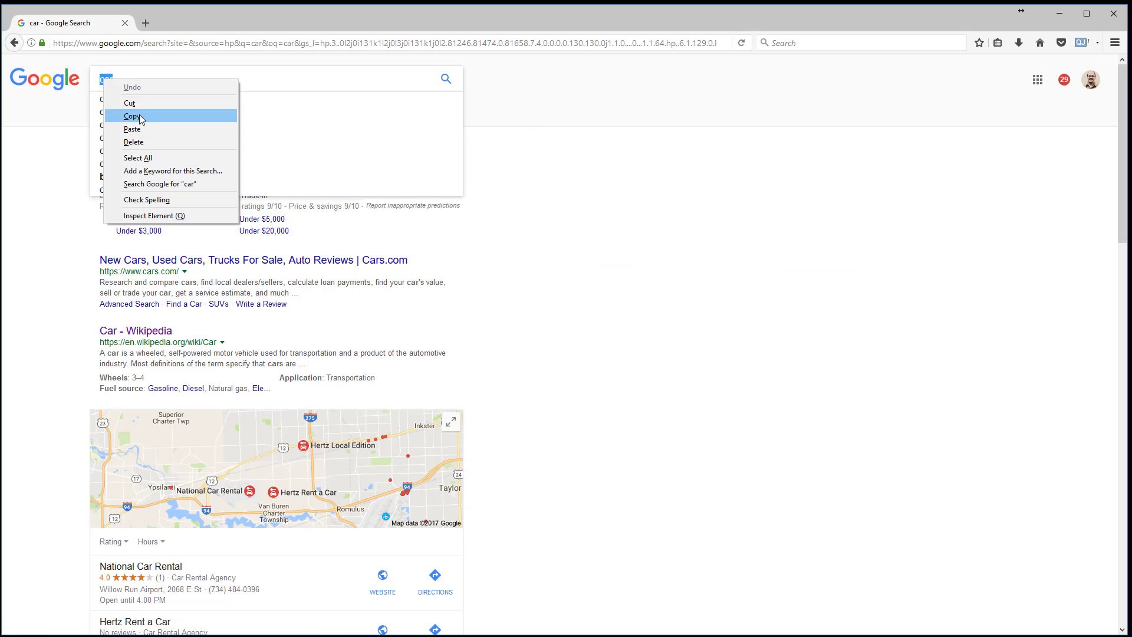
{"action": "type", "text": "site:linkedin.com \"@gmail.com\" car"}
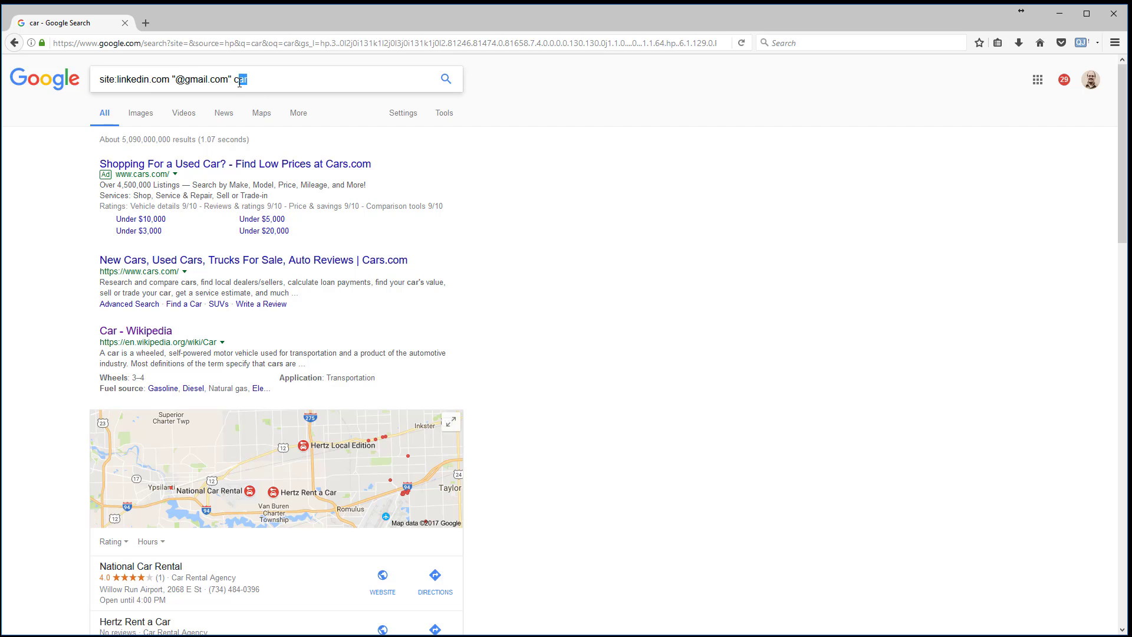
{"action": "double_click", "coordinate": [235, 79]}
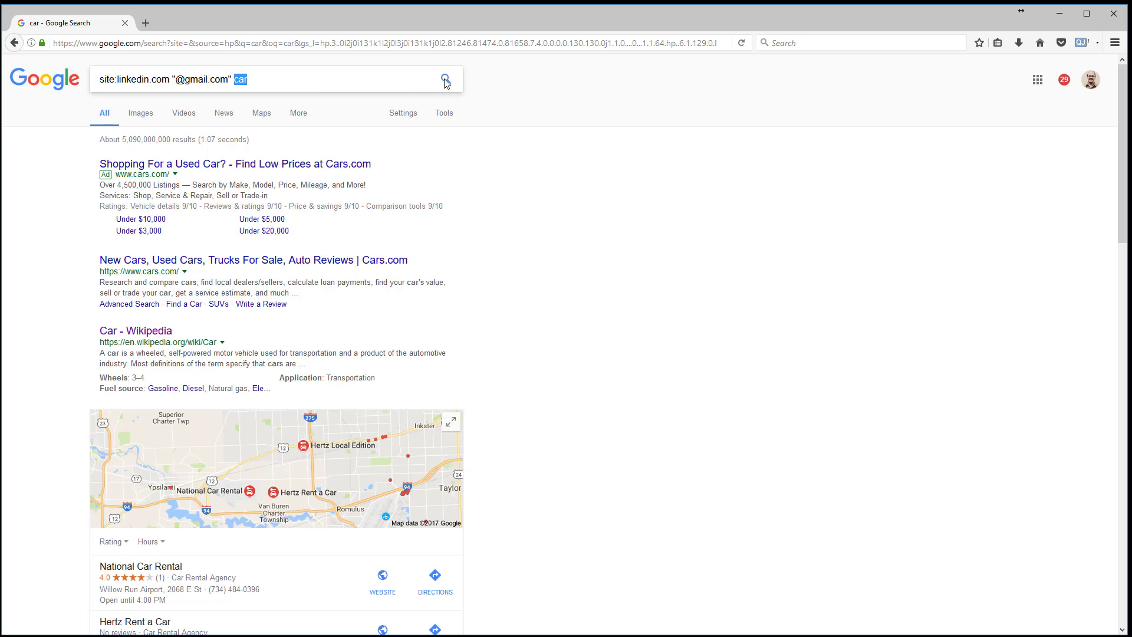
{"action": "left_click", "coordinate": [445, 80]}
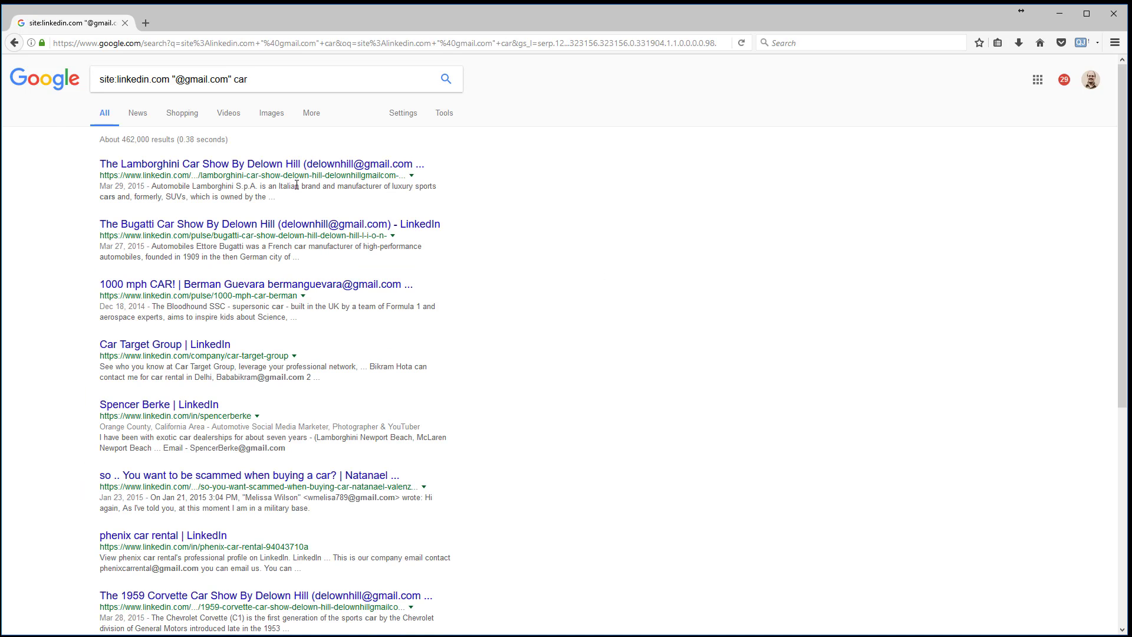
{"action": "mouse_move", "coordinate": [265, 276]}
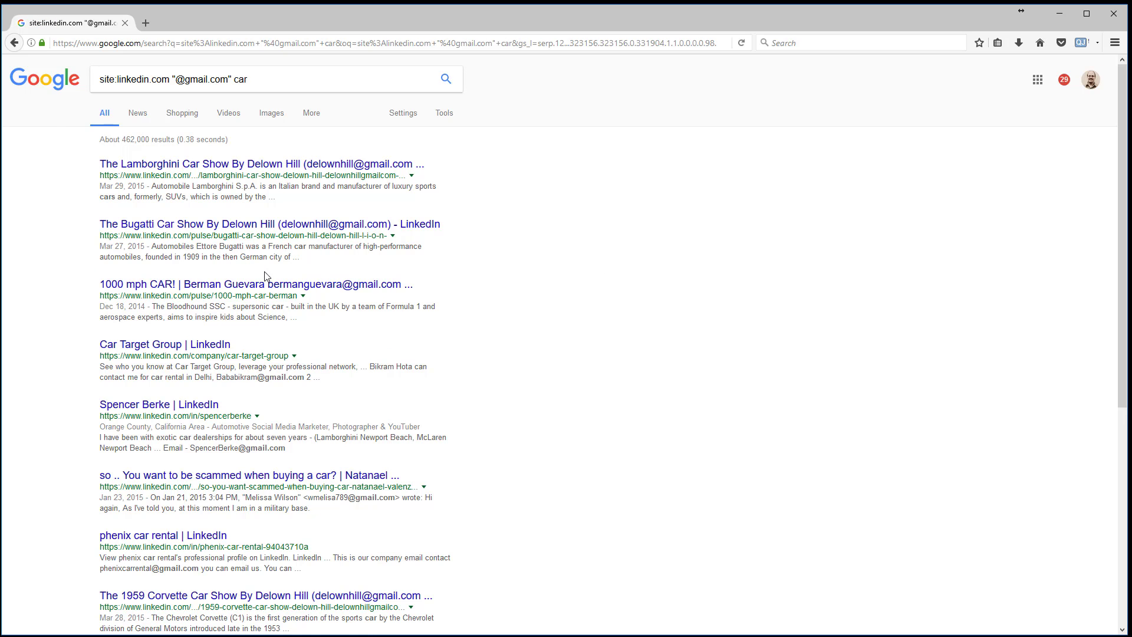
{"action": "scroll", "scroll_direction": "down", "scroll_amount": 3}
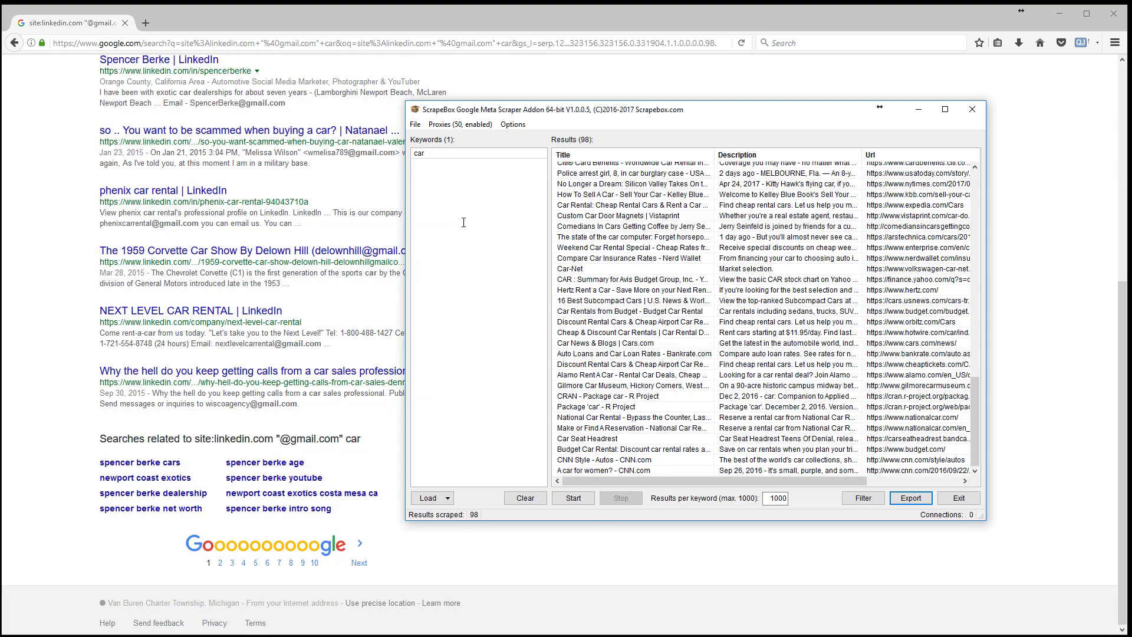
Scrape 100 LinkedIn results for the gmail footprint keyword and export them as text
{"action": "type", "text": "site:linkedin.com \"@gmail.com\" car"}
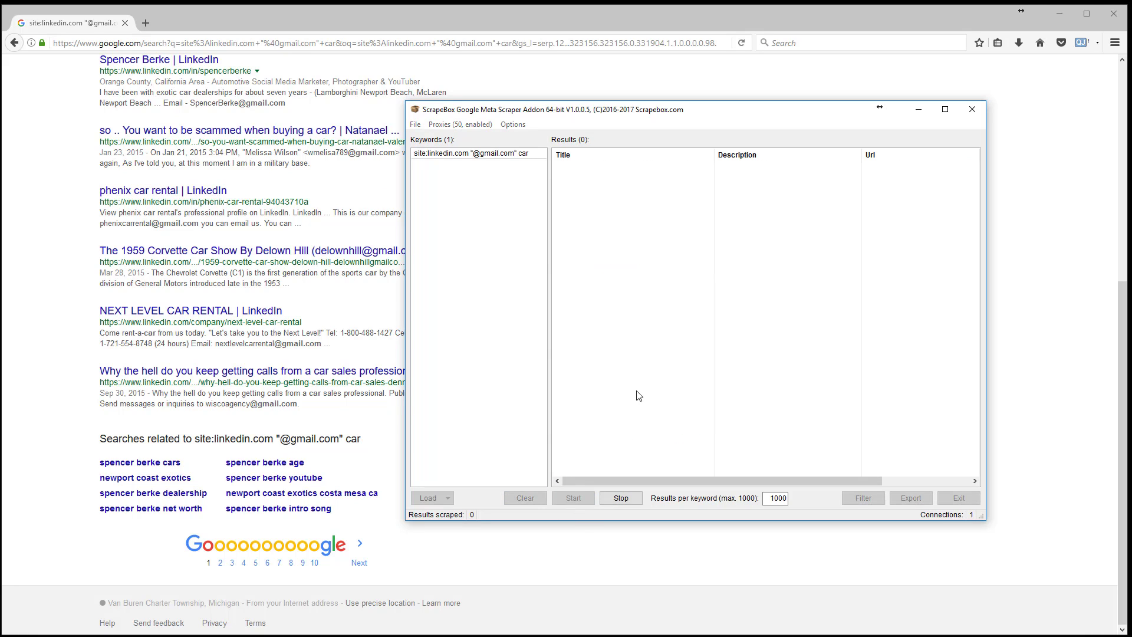
{"action": "left_click", "coordinate": [572, 498]}
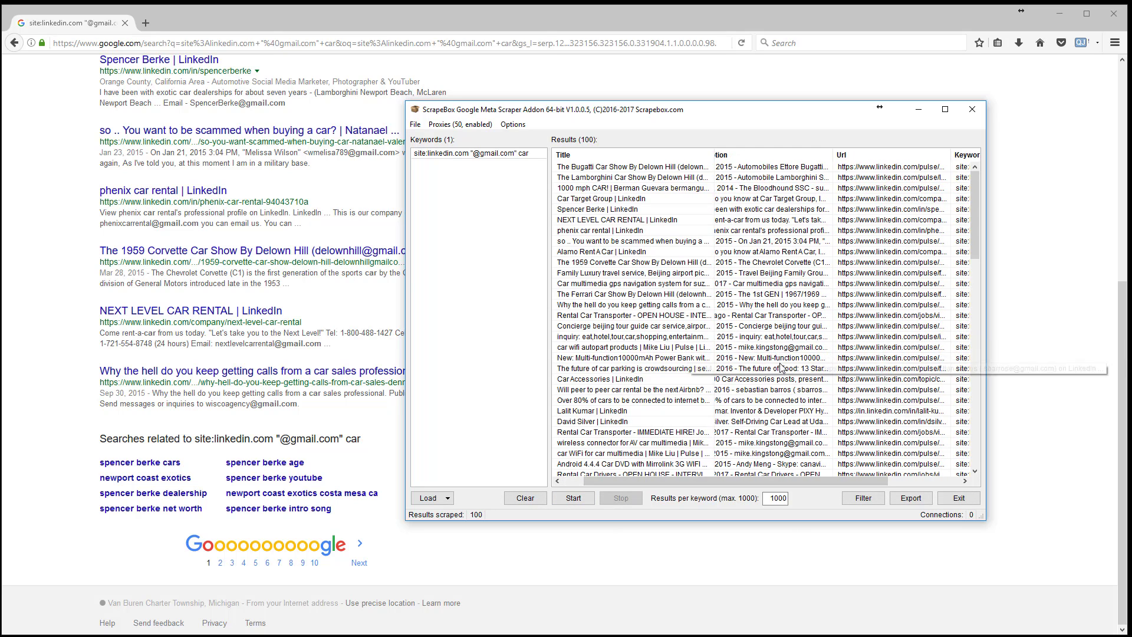
{"action": "mouse_move", "coordinate": [789, 349]}
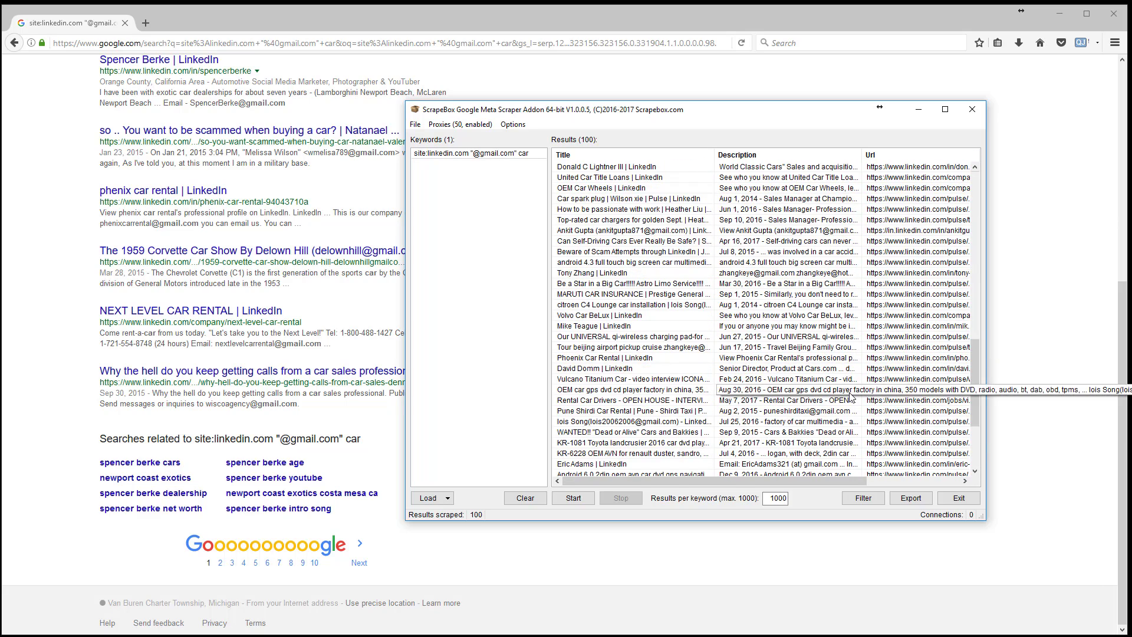
{"action": "left_click", "coordinate": [911, 498]}
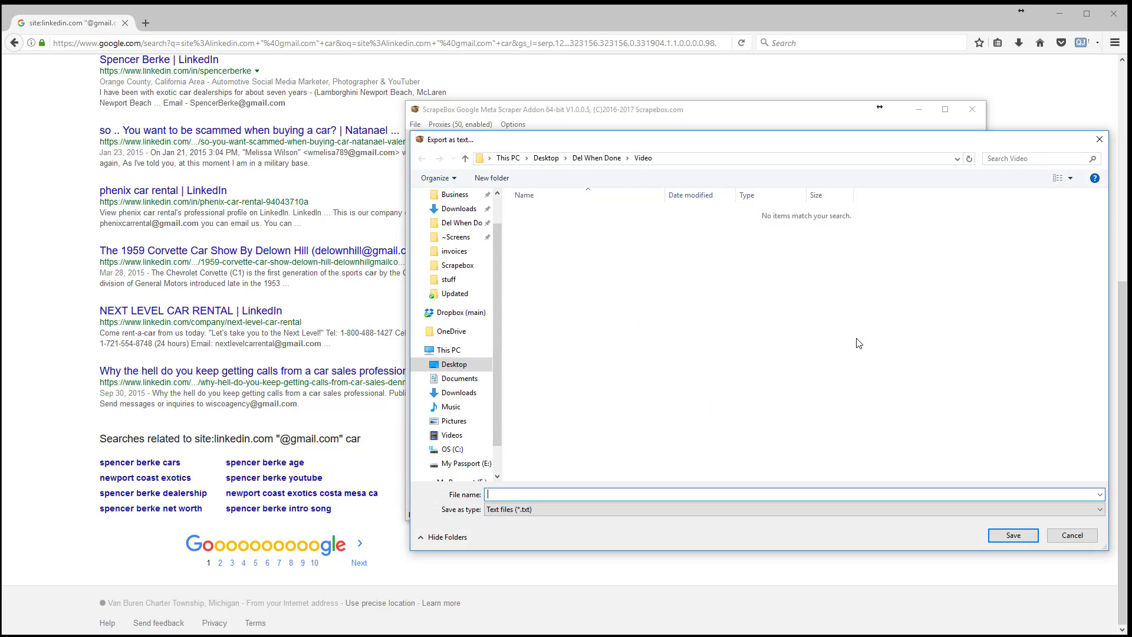
Save the text export under the file name 'text' in the Video folder
{"action": "type", "text": "t"}
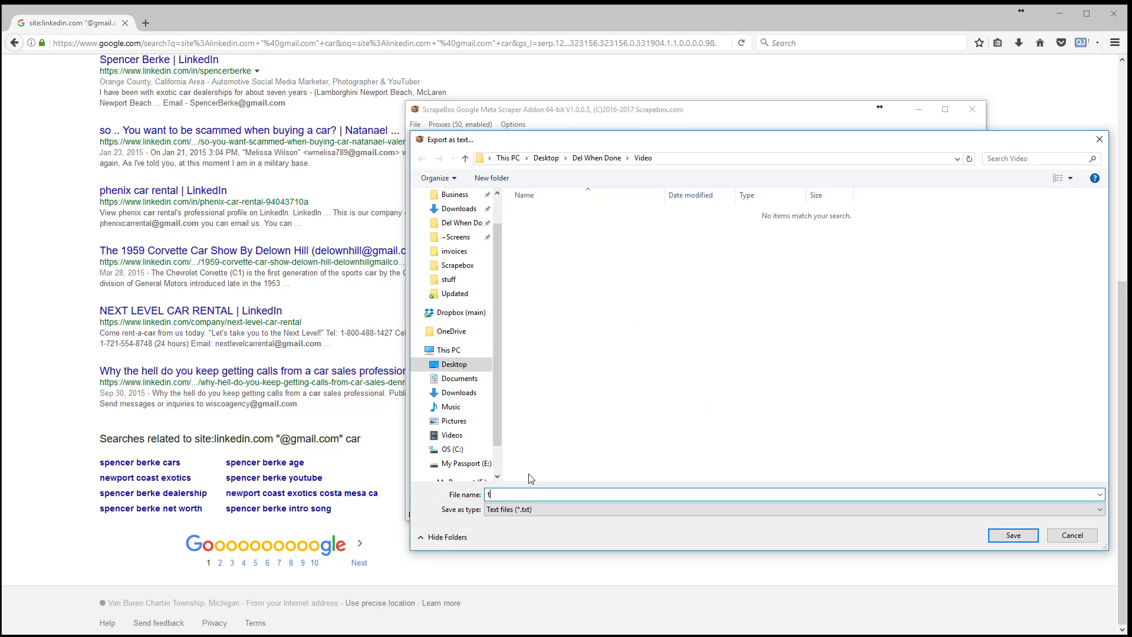
{"action": "type", "text": "ext"}
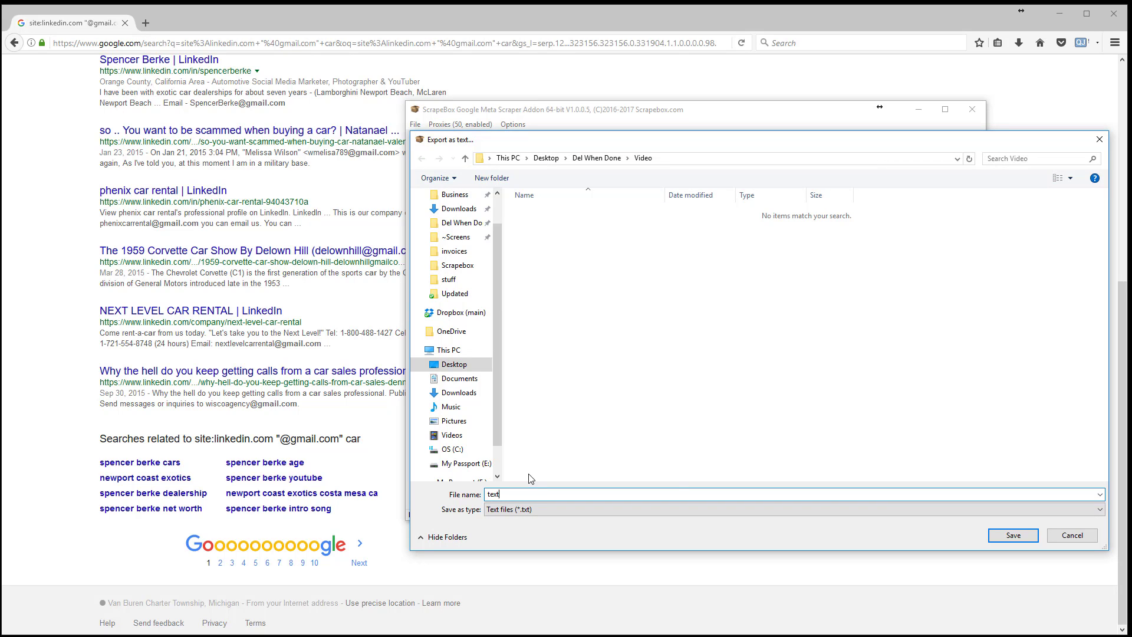
{"action": "left_click", "coordinate": [1071, 535]}
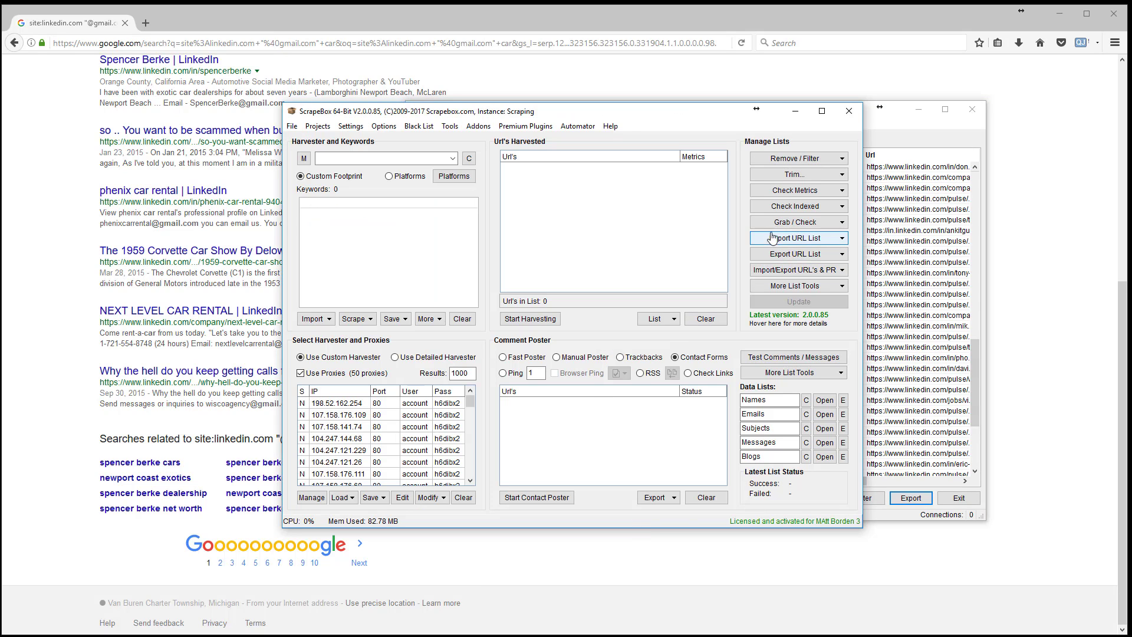
Grab 75 emails from the local file Video\text.txt, leaving the email filter unchanged
{"action": "left_click", "coordinate": [798, 222]}
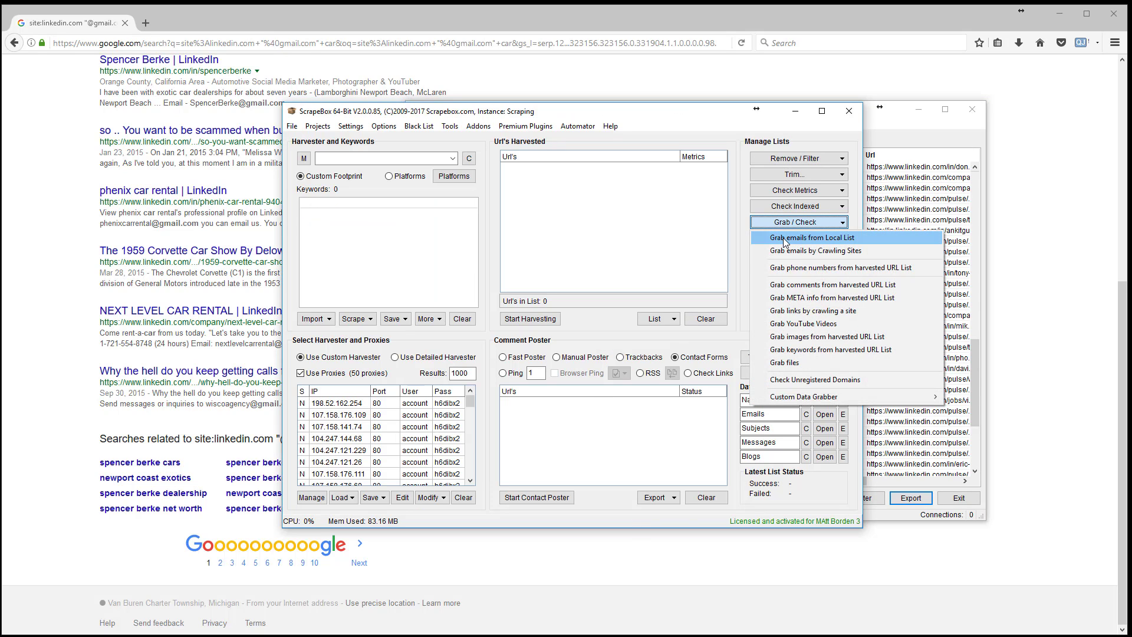
{"action": "left_click", "coordinate": [812, 237]}
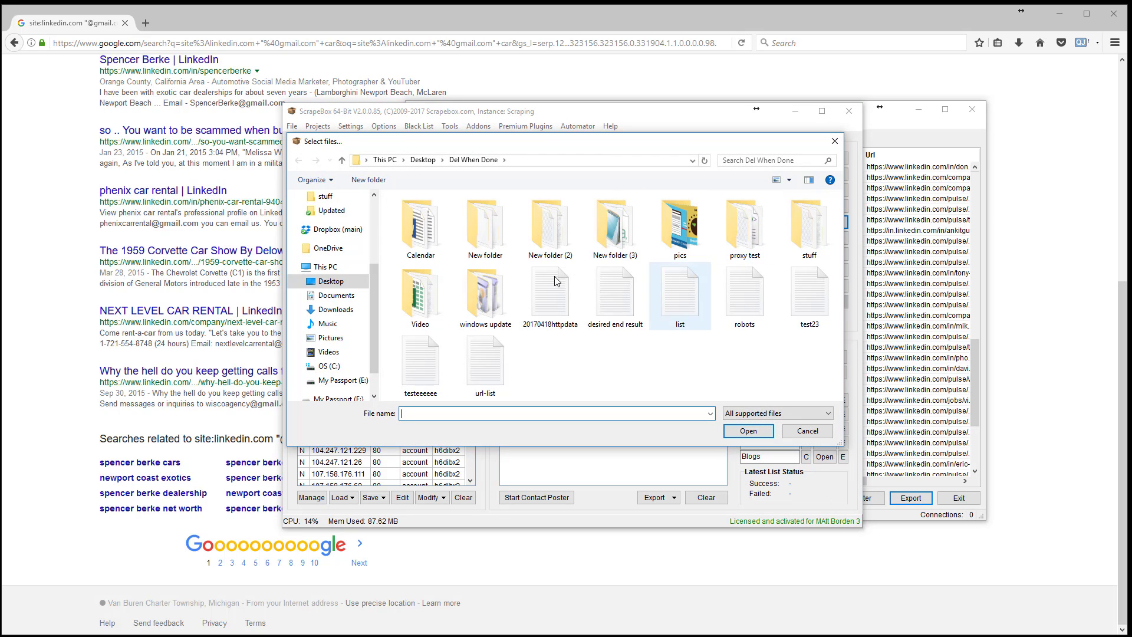
{"action": "double_click", "coordinate": [420, 290]}
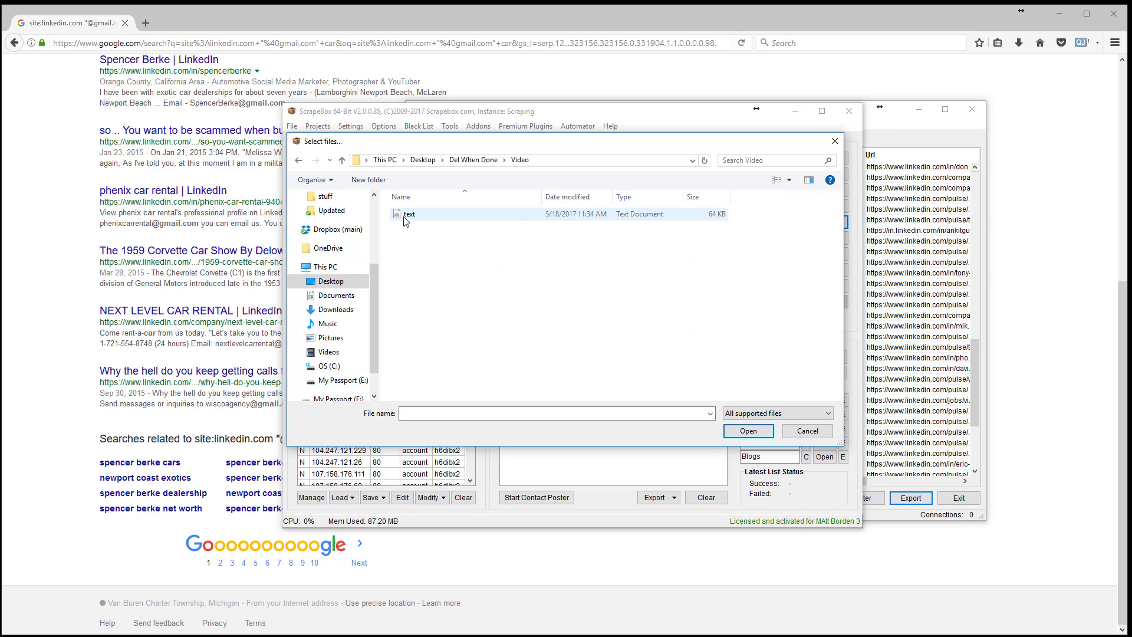
{"action": "mouse_move", "coordinate": [410, 214]}
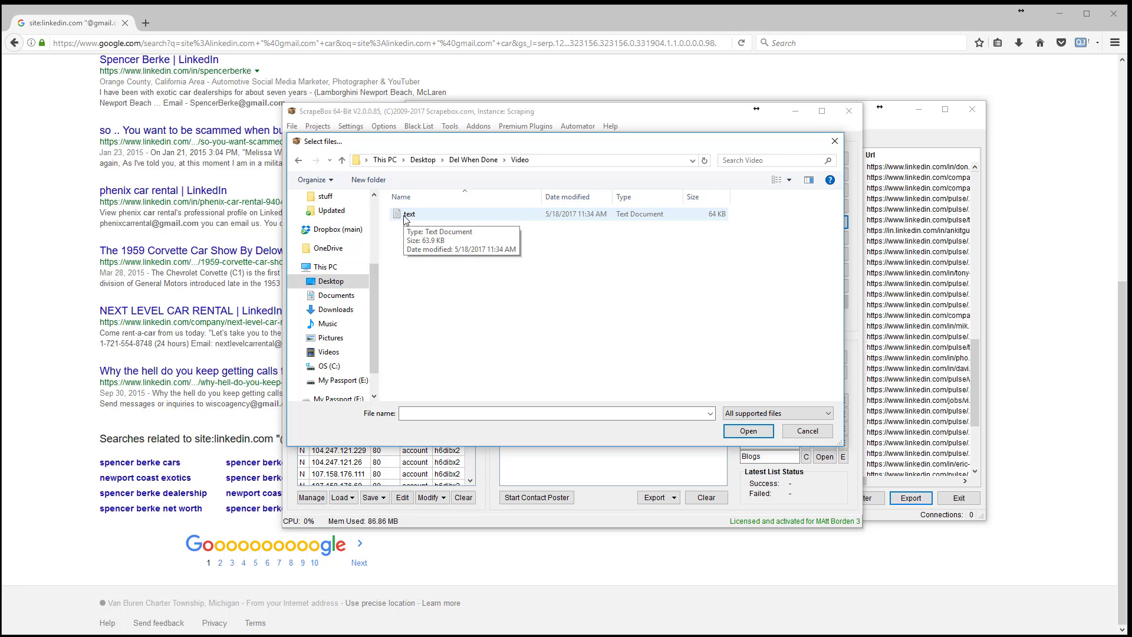
{"action": "left_click", "coordinate": [747, 431]}
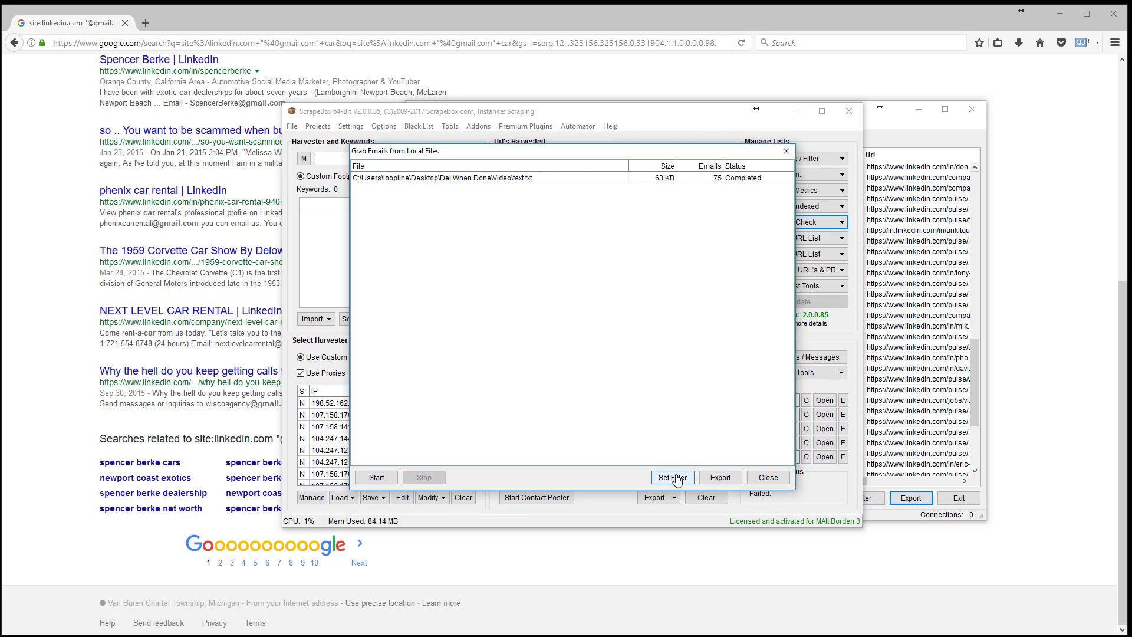
{"action": "left_click", "coordinate": [672, 477]}
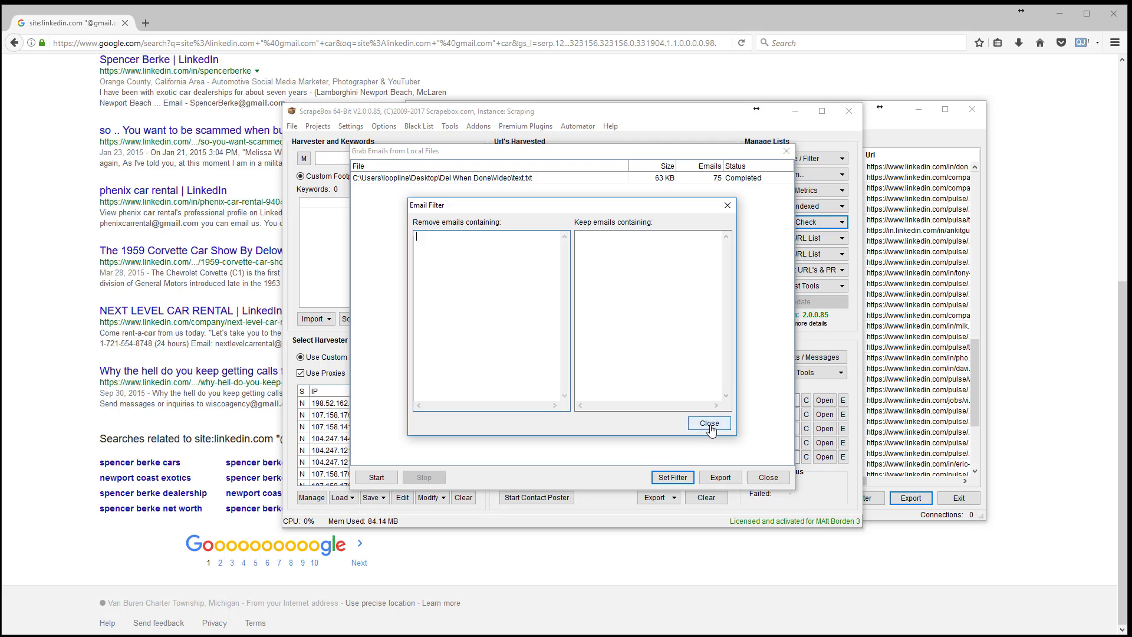
{"action": "left_click", "coordinate": [720, 476]}
{"action": "type", "text": "ema"}
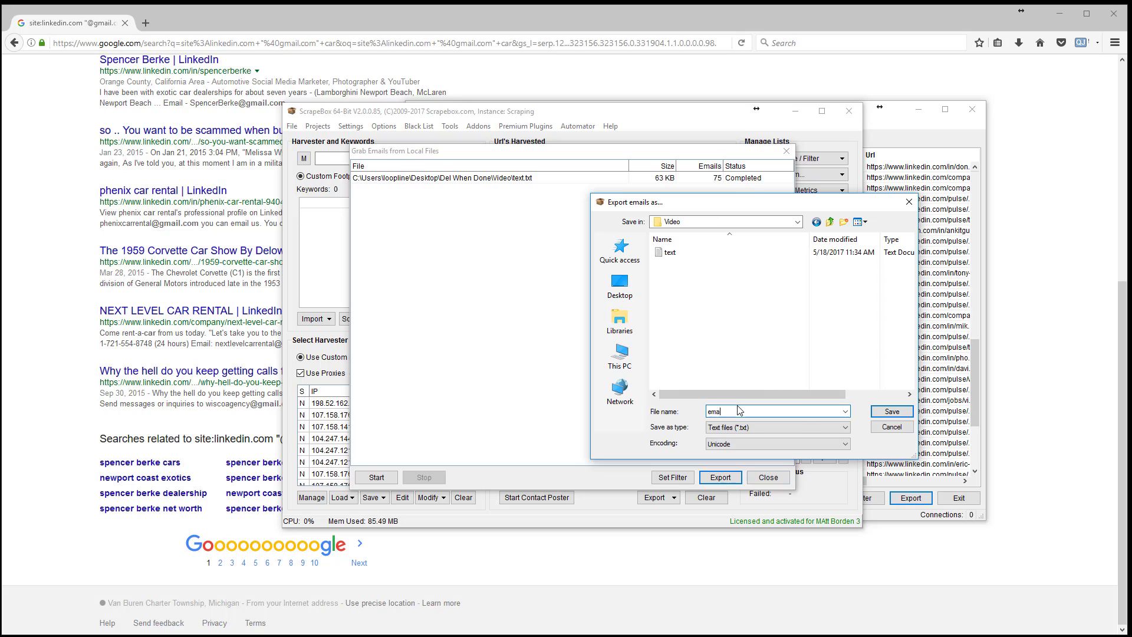
Save the grabbed emails as 'emails' in the Video folder and open the file to check it
{"action": "left_click", "coordinate": [891, 411]}
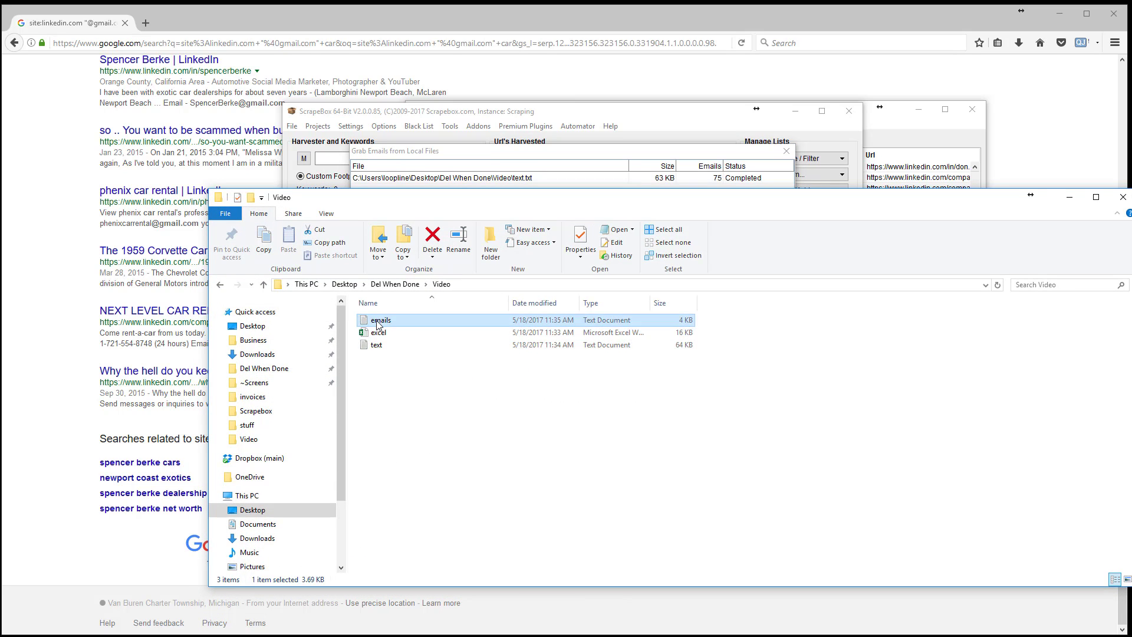
{"action": "double_click", "coordinate": [381, 320]}
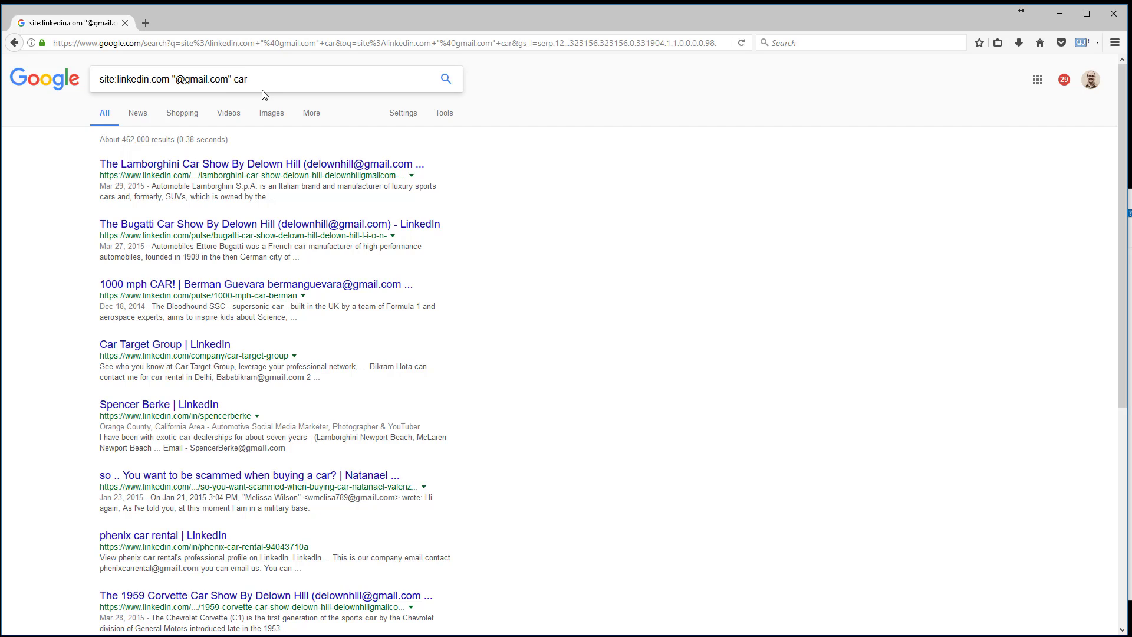
{"action": "mouse_move", "coordinate": [225, 83]}
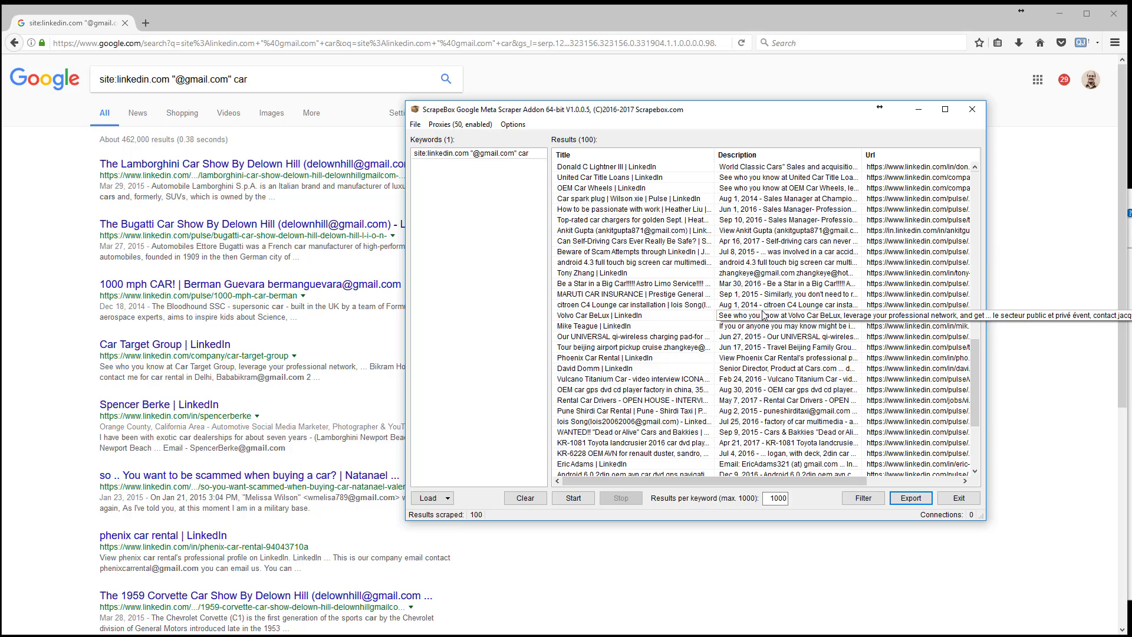
{"action": "mouse_move", "coordinate": [764, 316]}
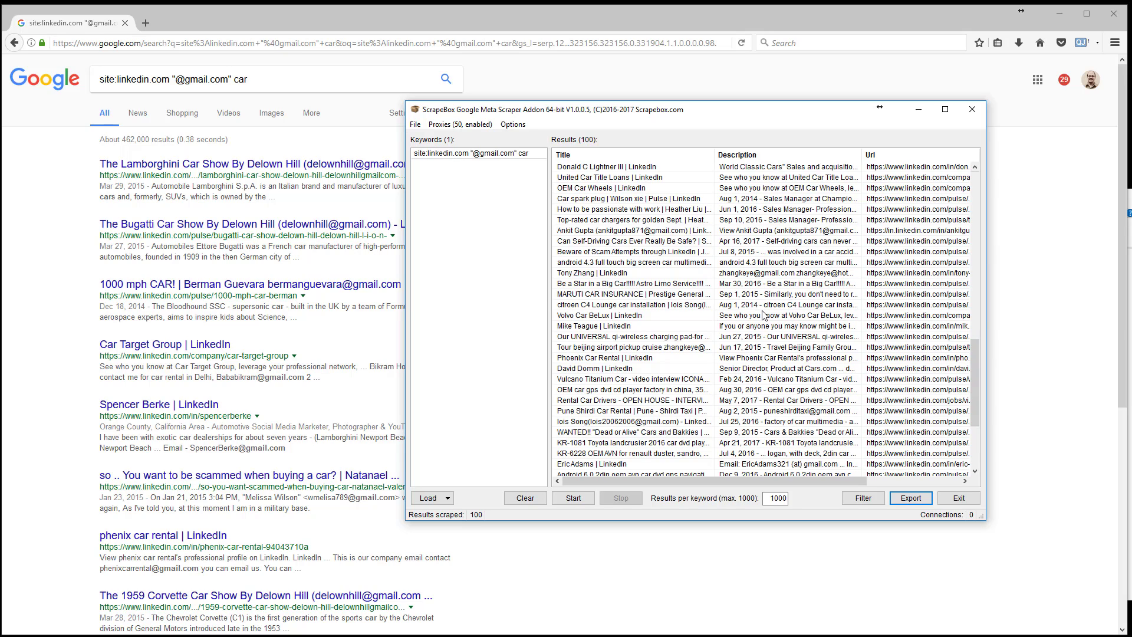